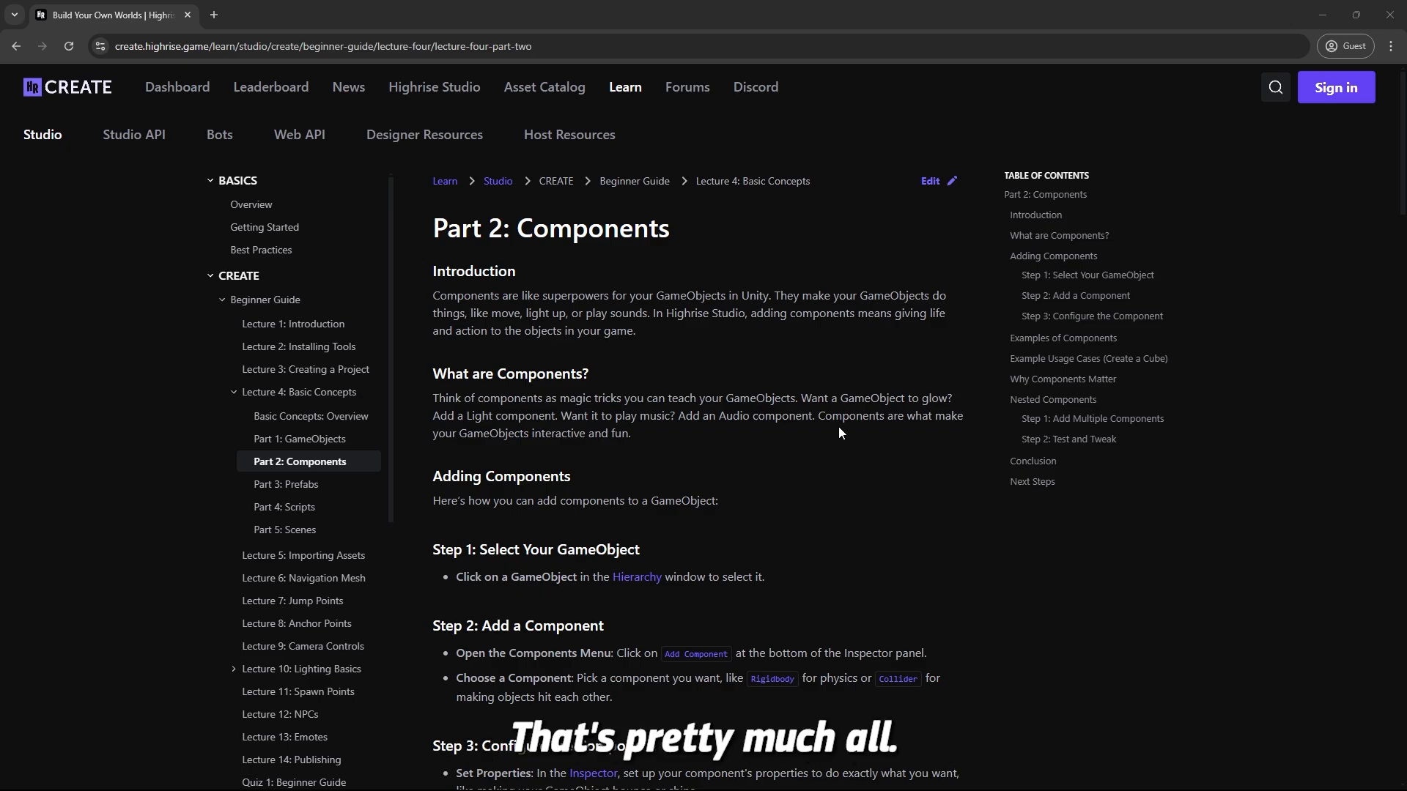
# Deactivate the Cube object and deselect it, leaving only the green cube visible.
pyautogui.scroll(-3)
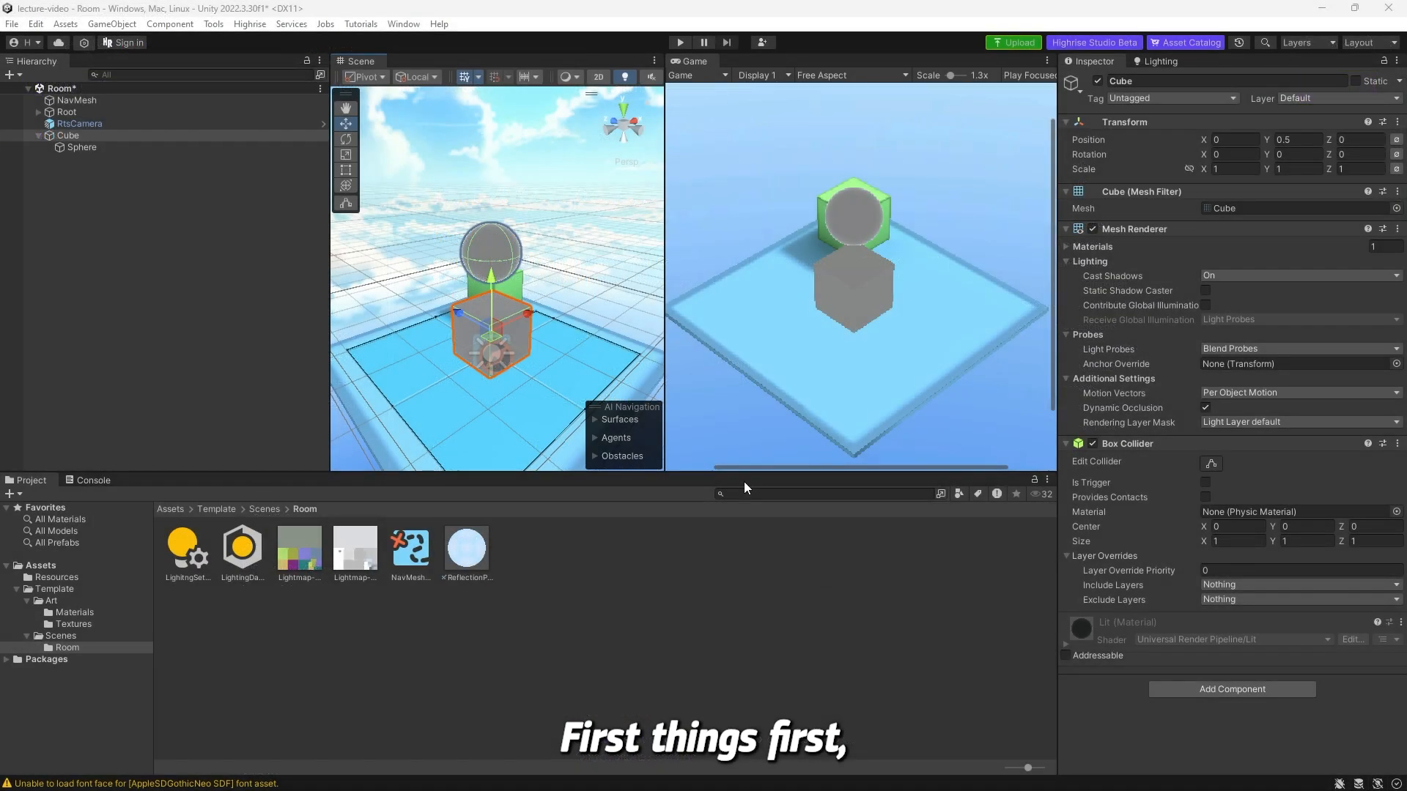
pyautogui.moveTo(592, 285)
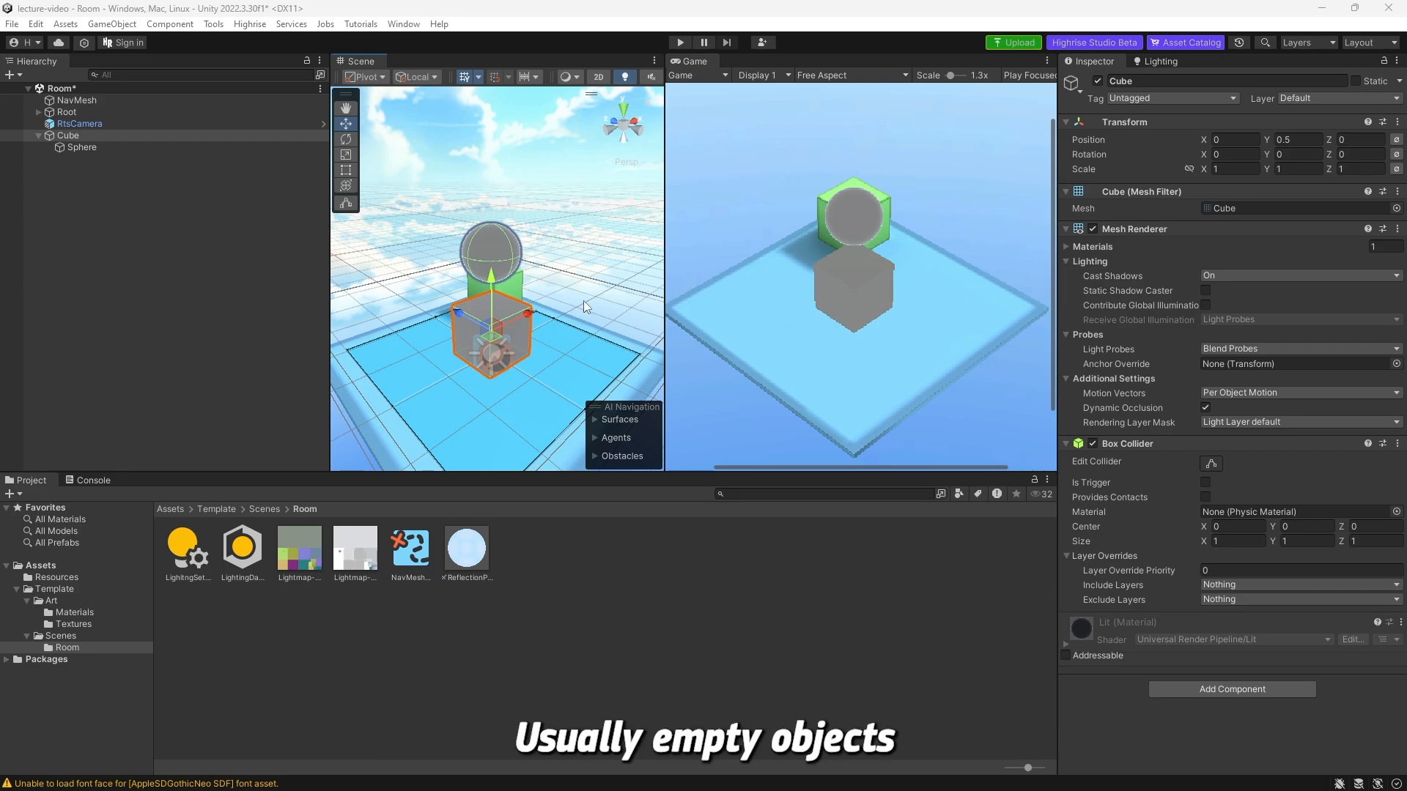
pyautogui.moveTo(141, 208)
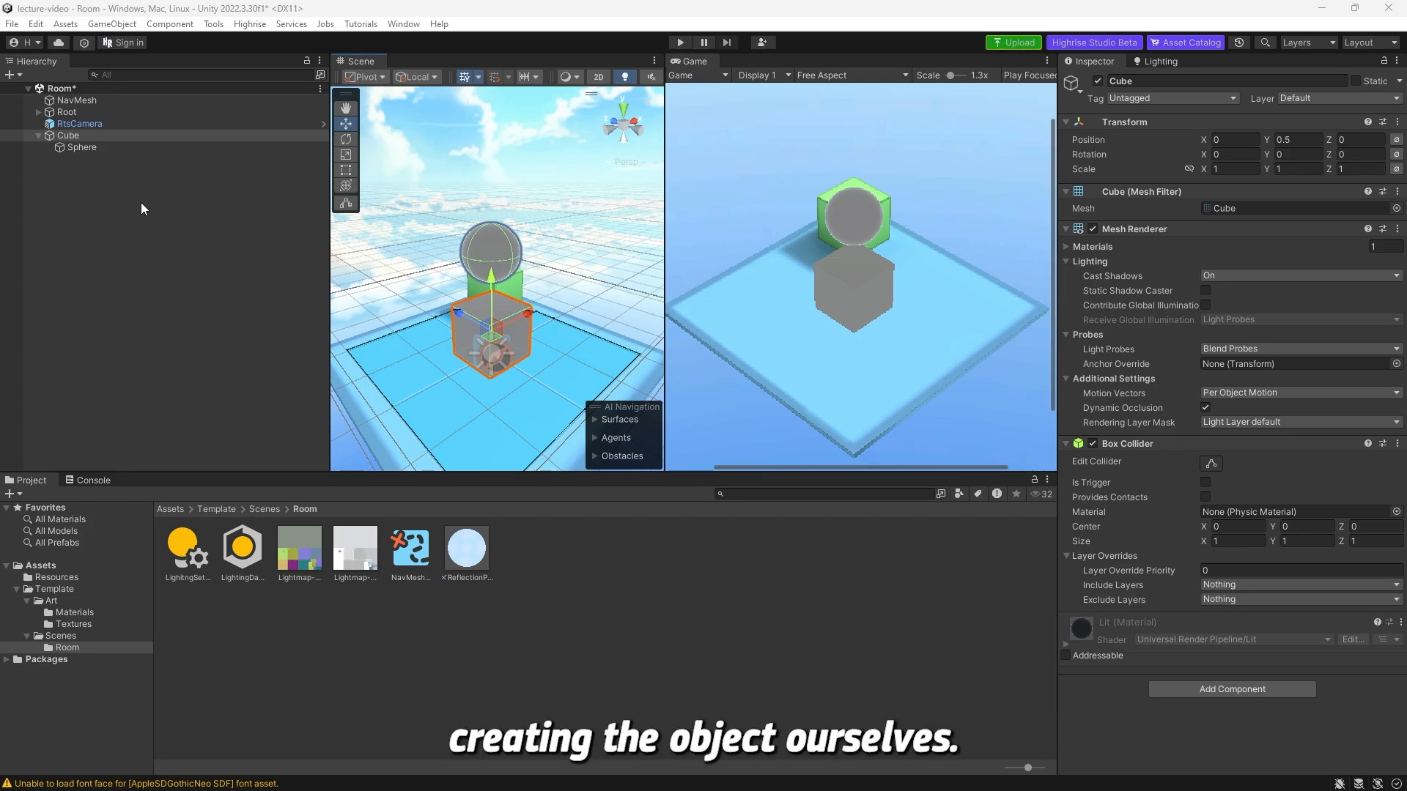
pyautogui.click(40, 136)
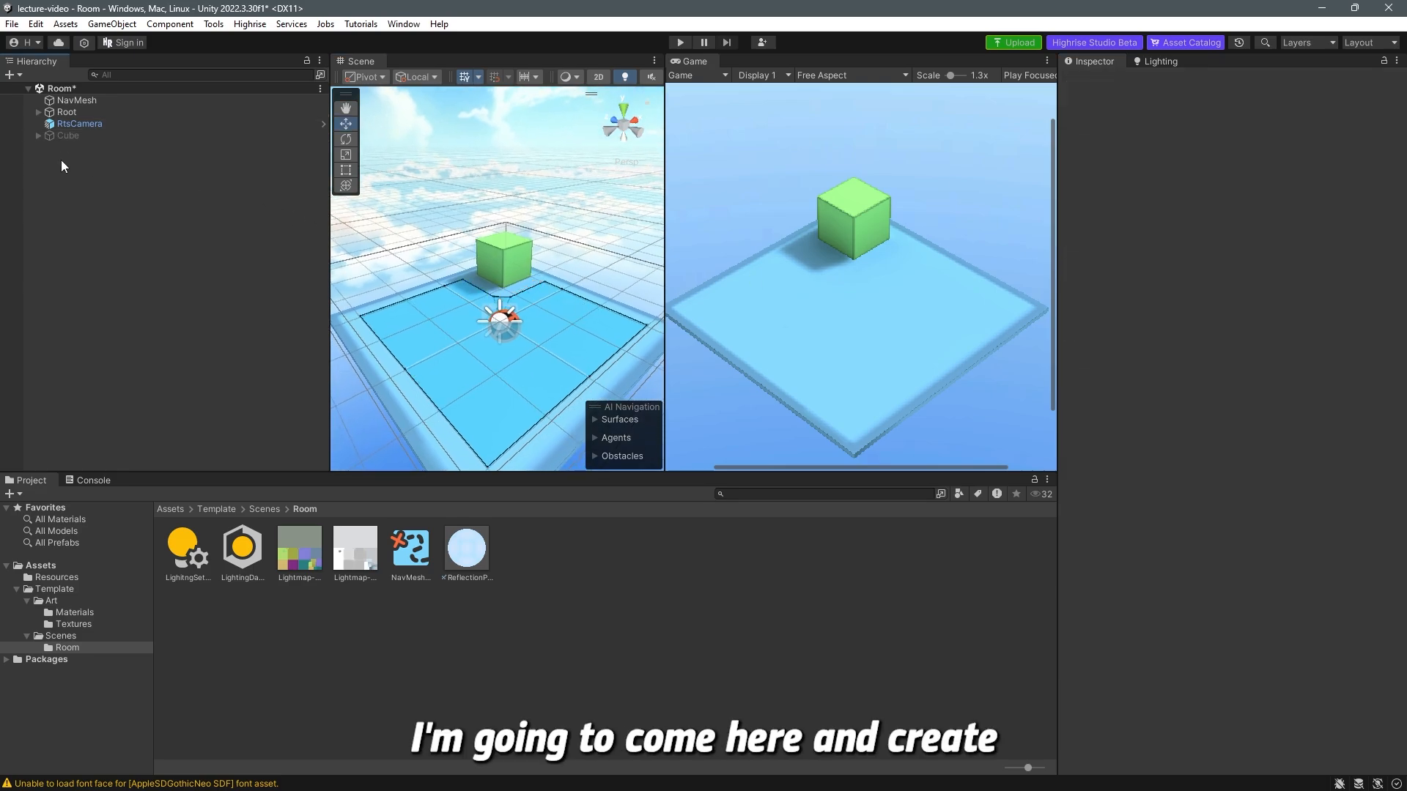
# Create an empty object in the Hierarchy named ComponentObject.
pyautogui.rightClick(63, 166)
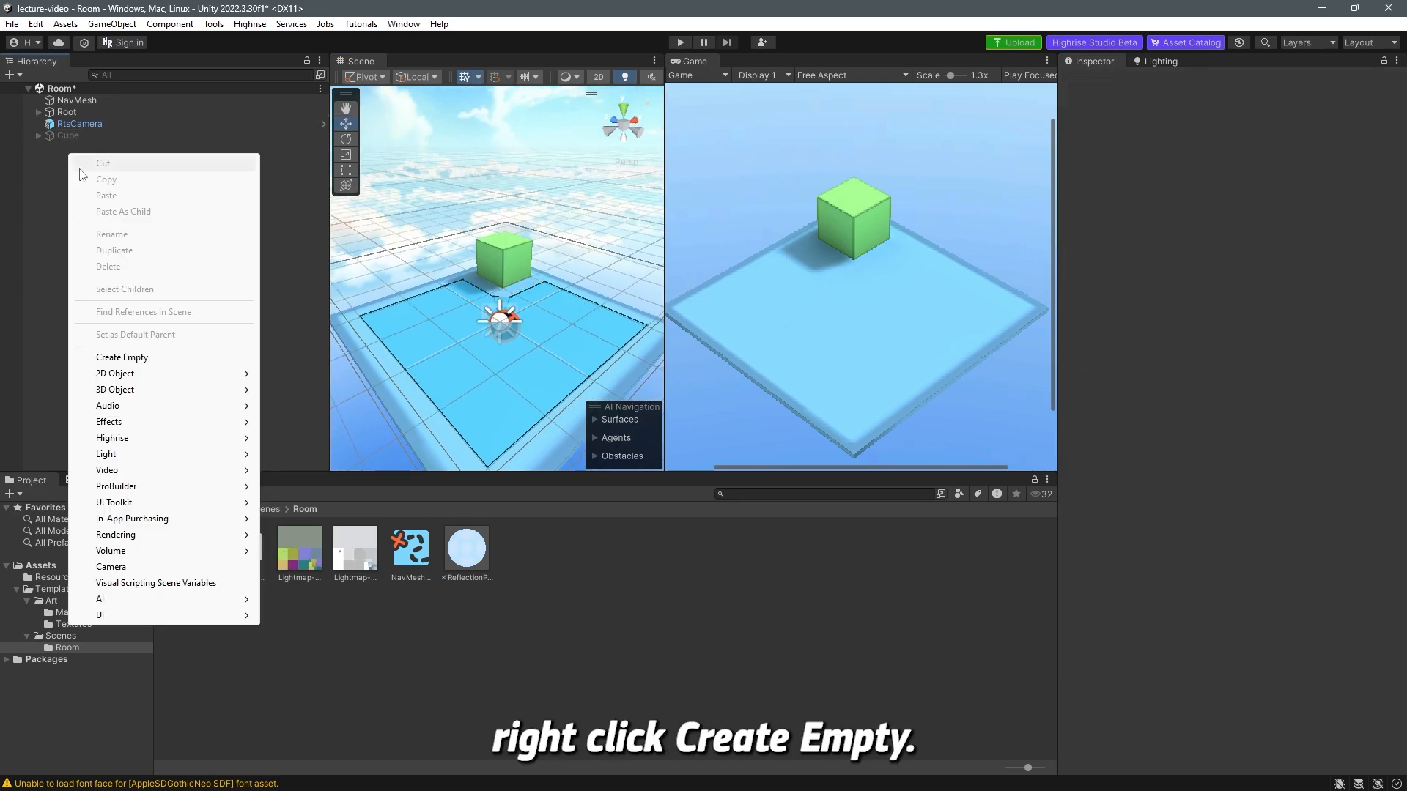
pyautogui.click(121, 356)
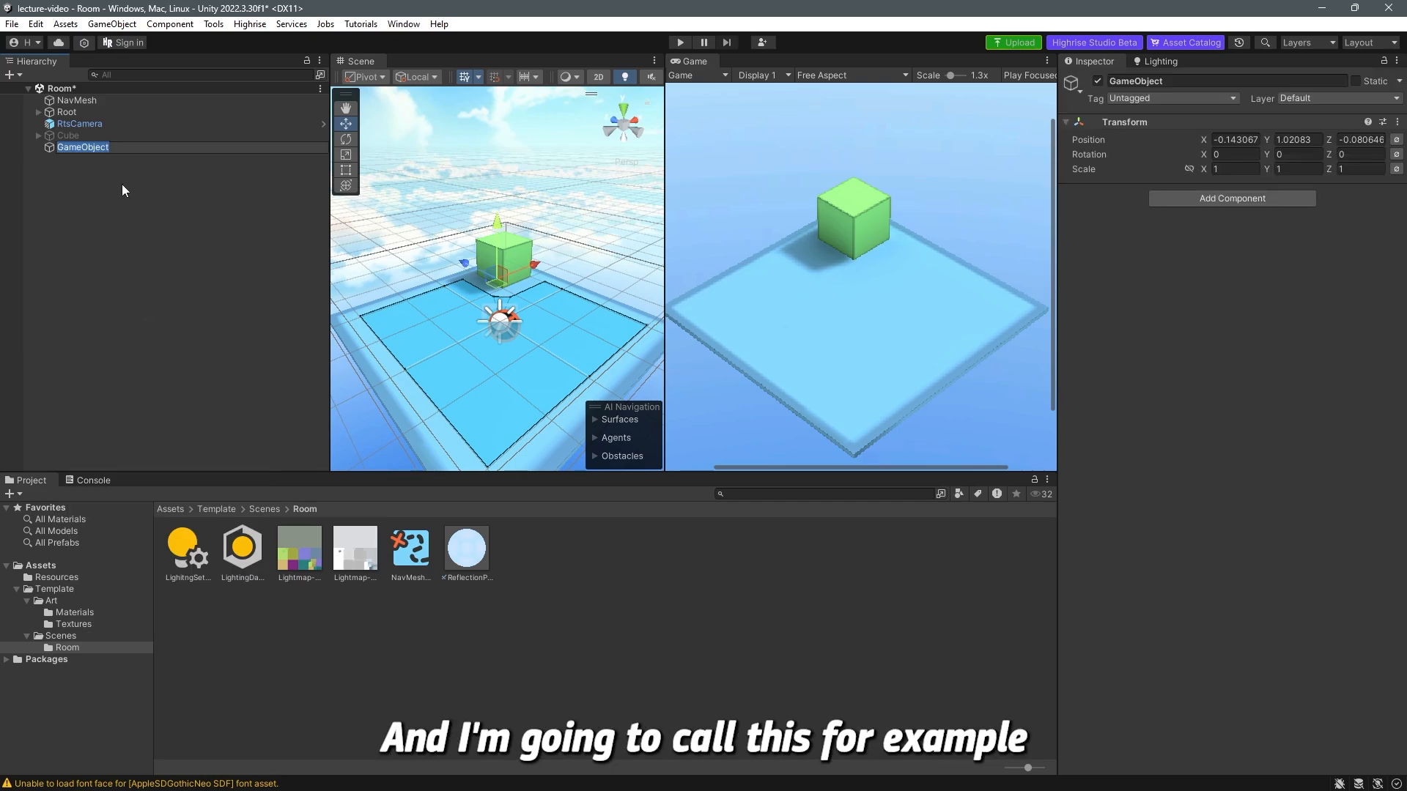
pyautogui.write('C')
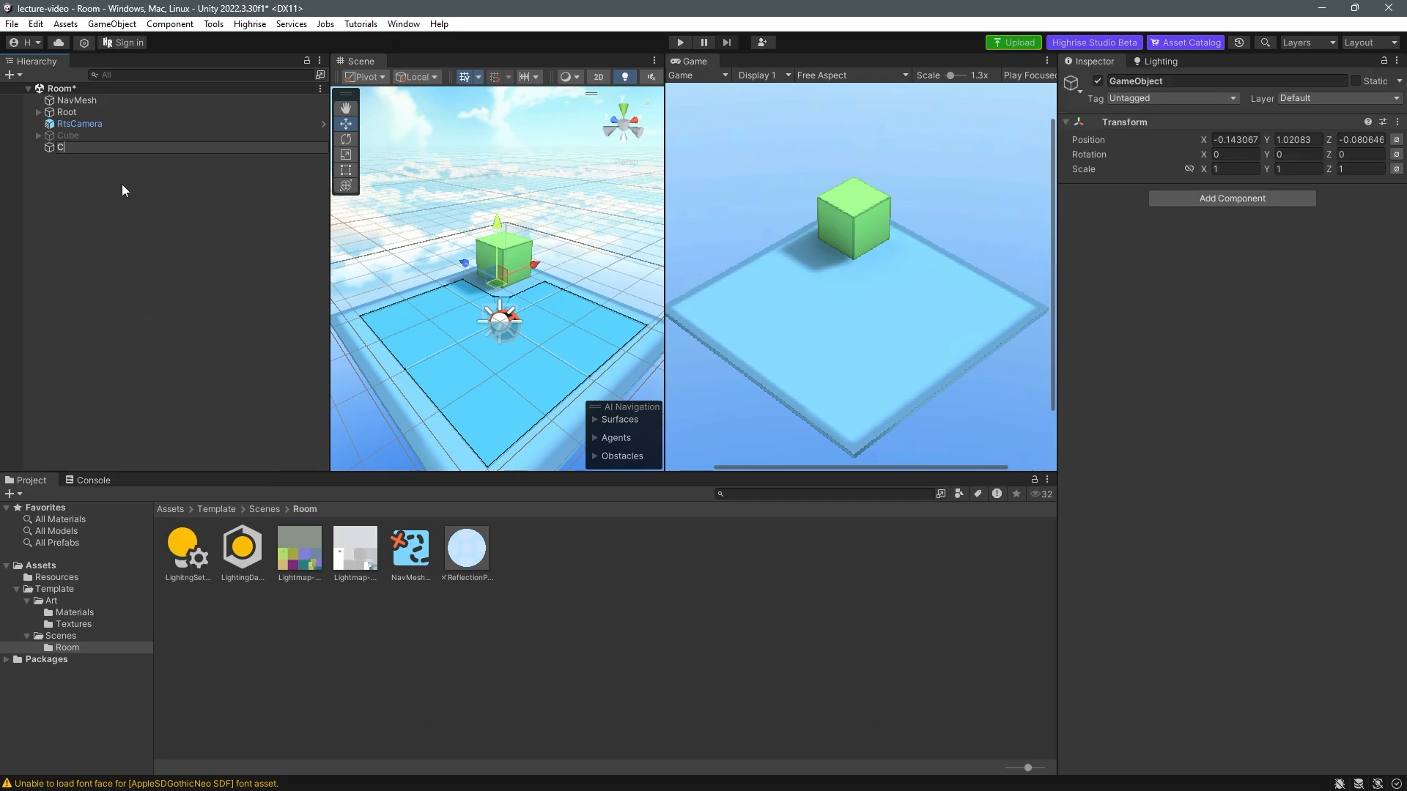
pyautogui.write('ComponentObject')
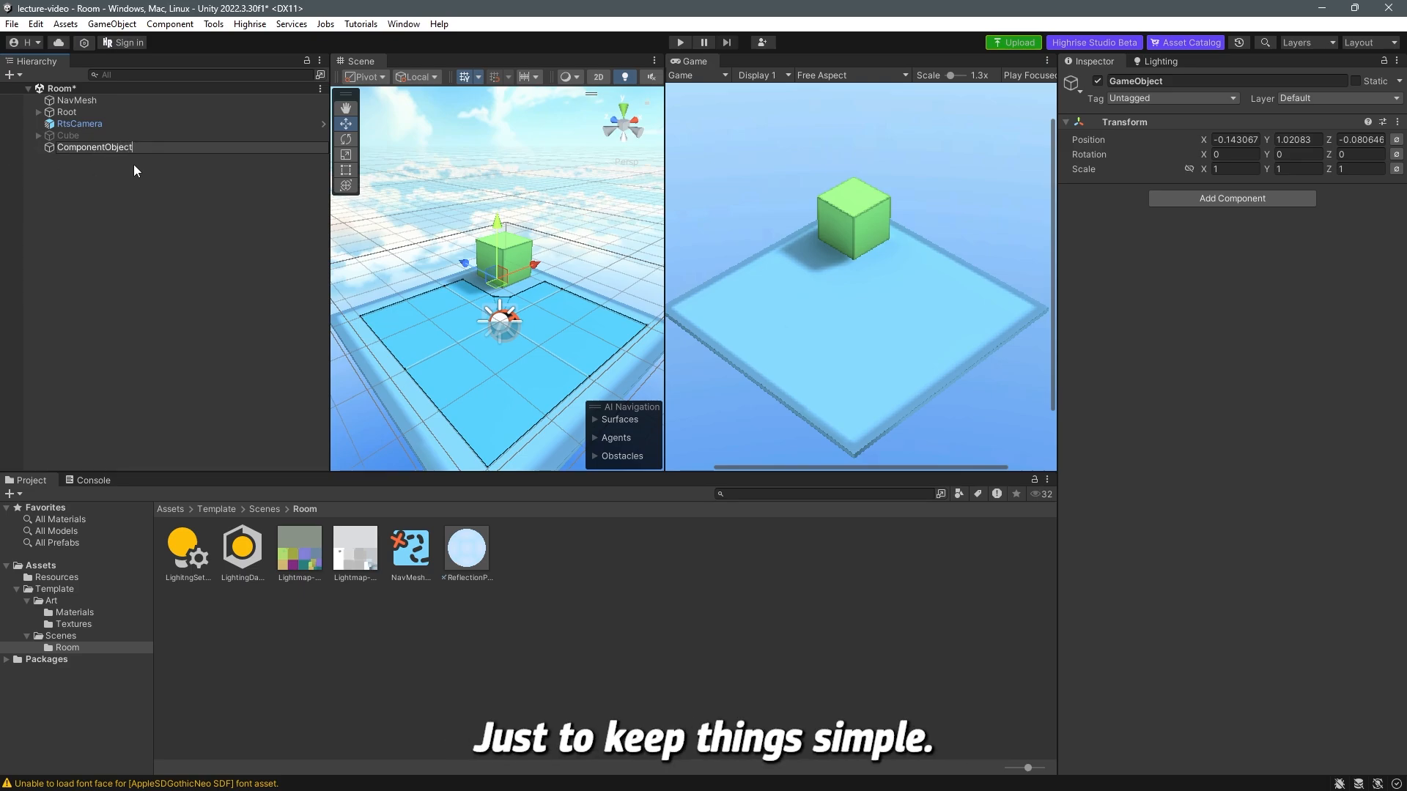
pyautogui.click(93, 147)
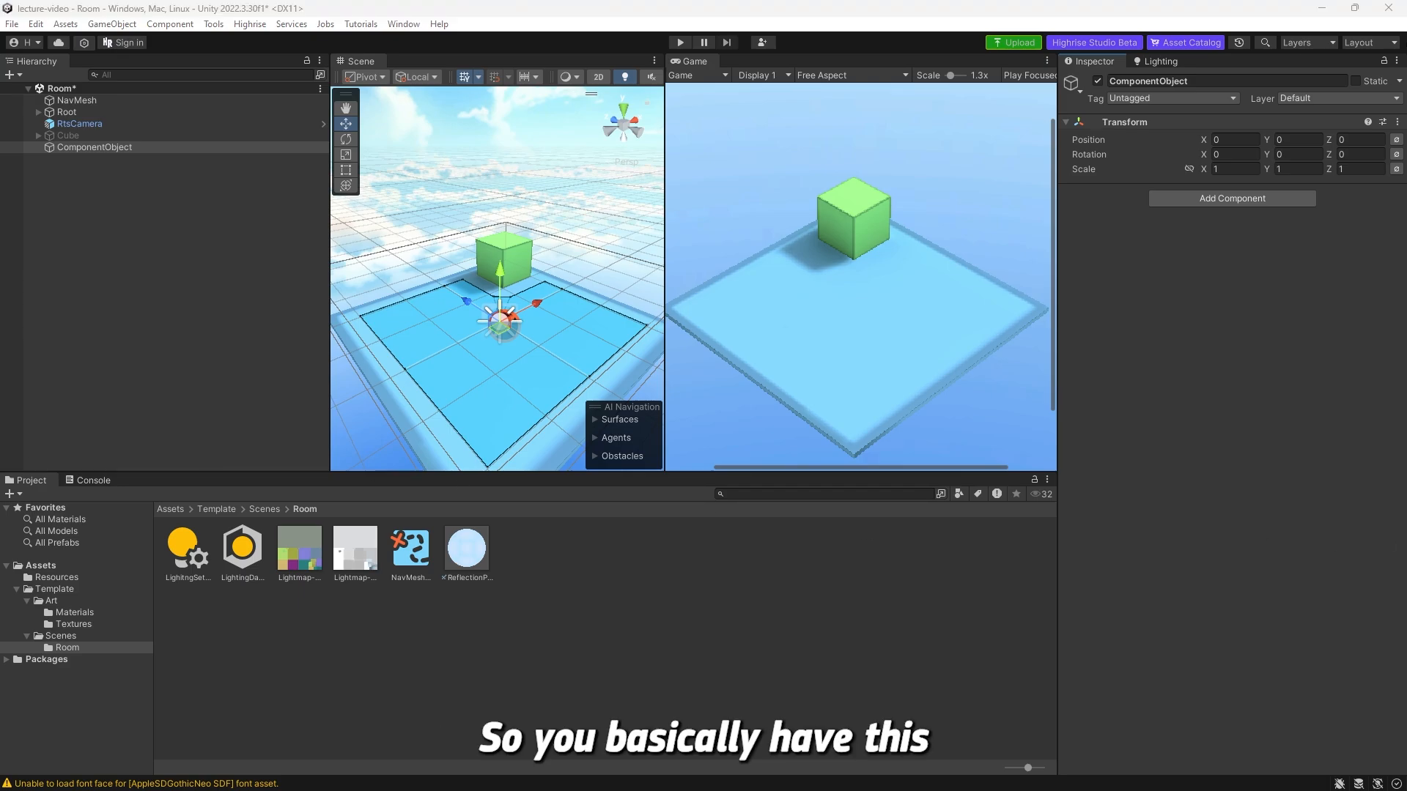
pyautogui.click(95, 147)
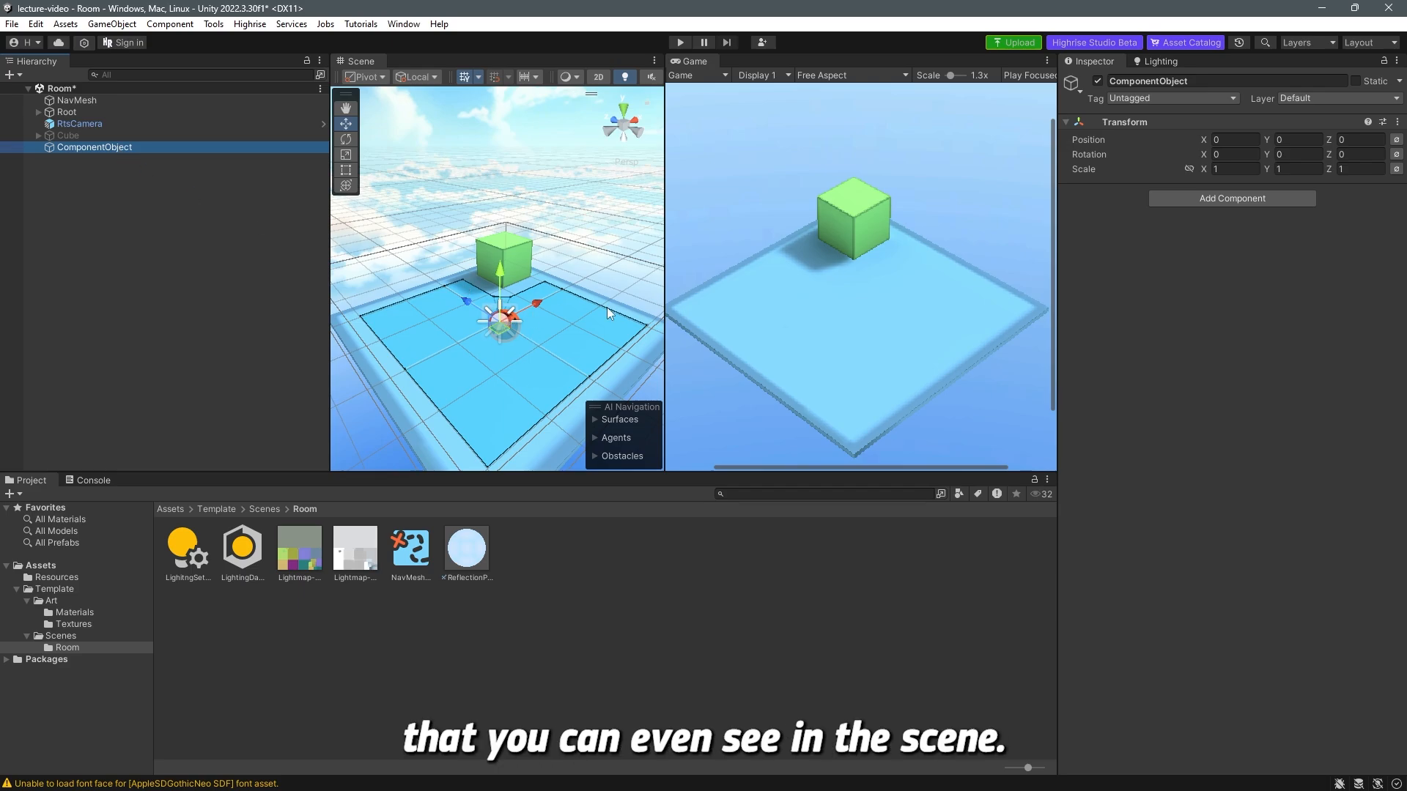
pyautogui.moveTo(633, 288)
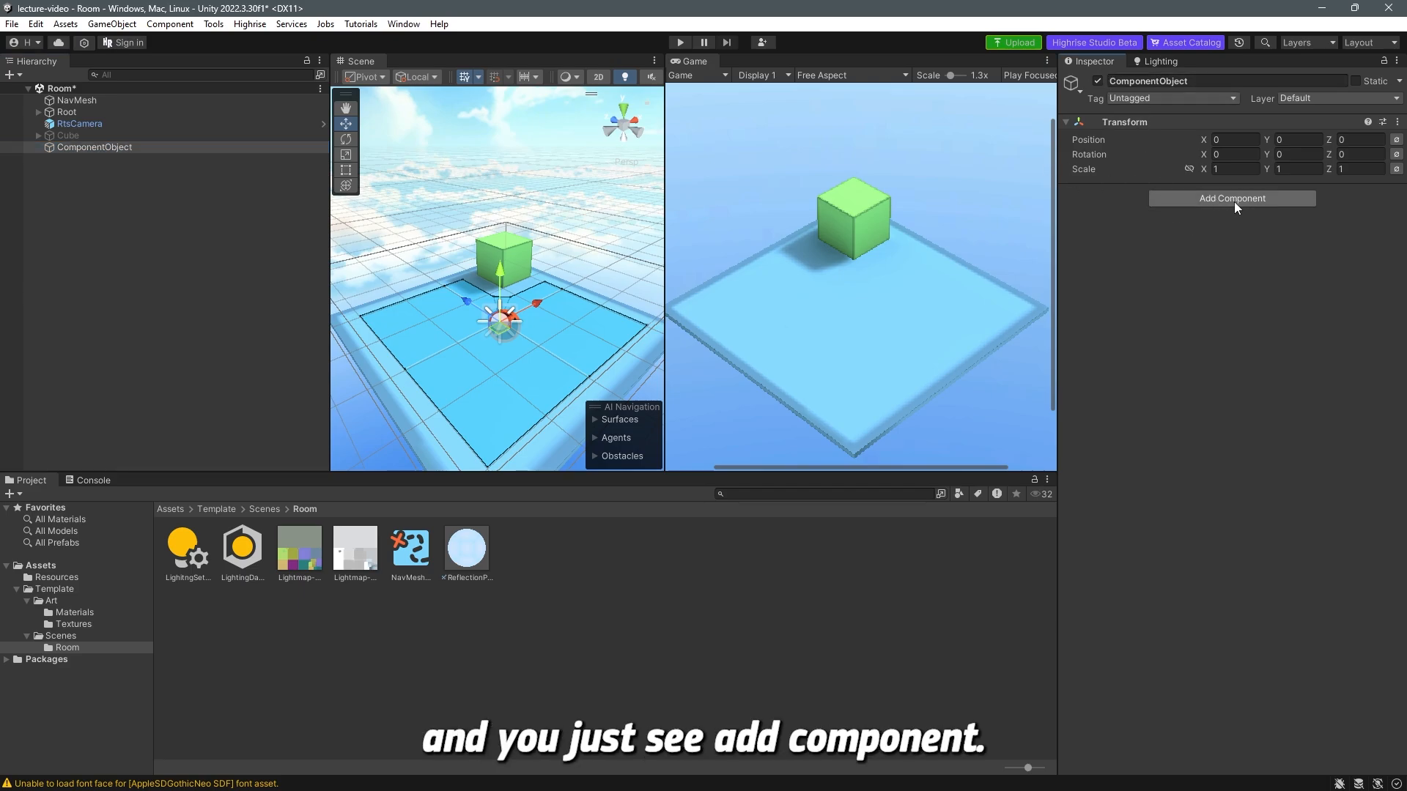
pyautogui.click(1231, 199)
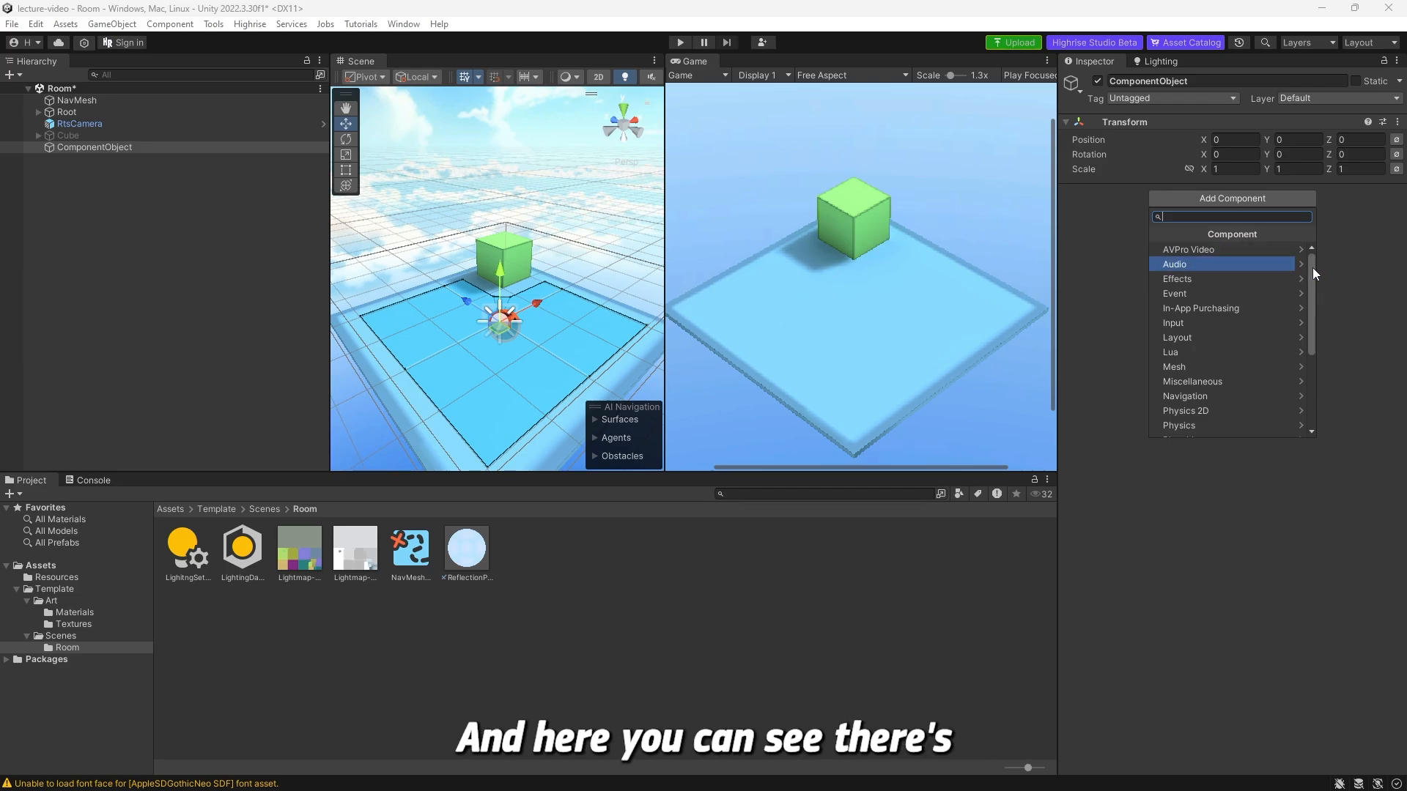
pyautogui.click(1174, 293)
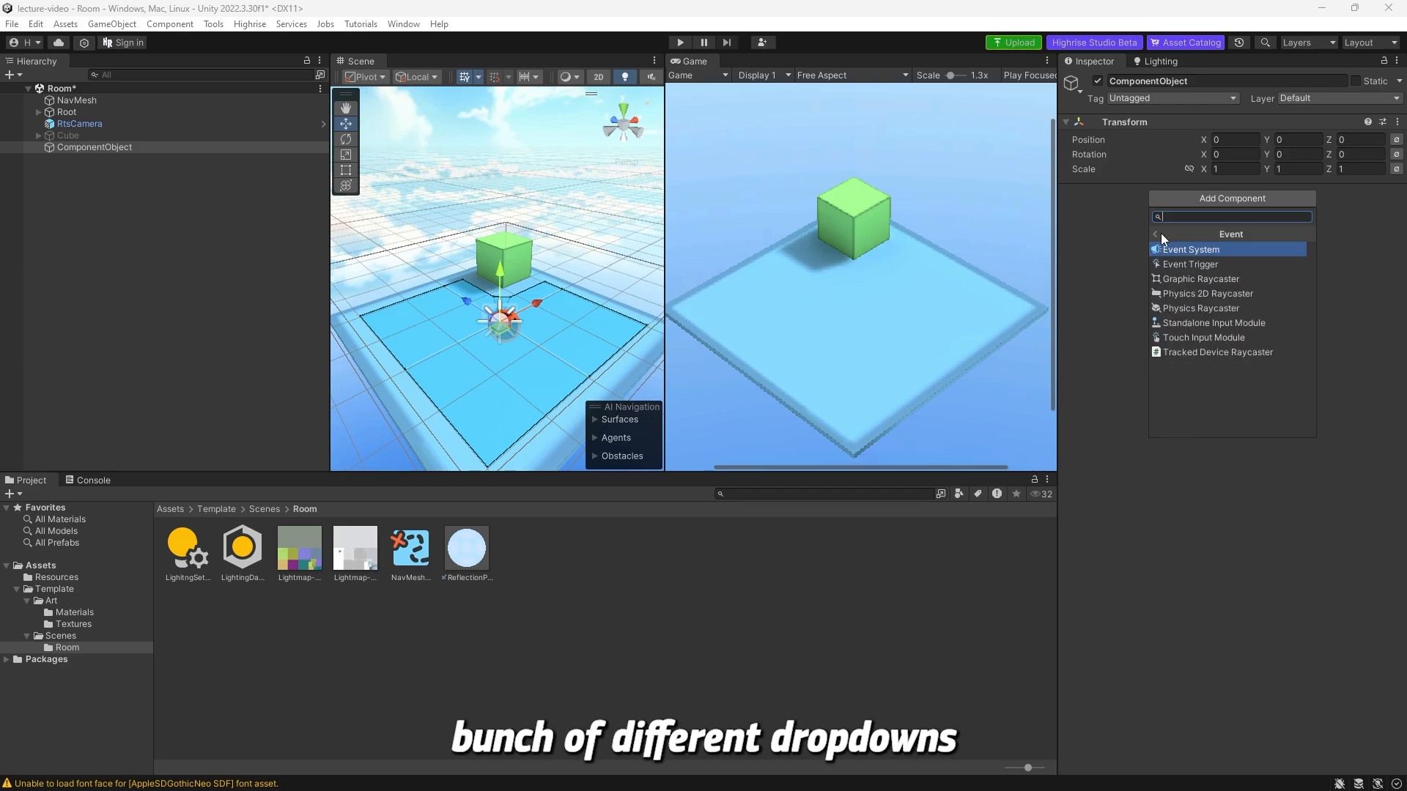
pyautogui.click(1155, 234)
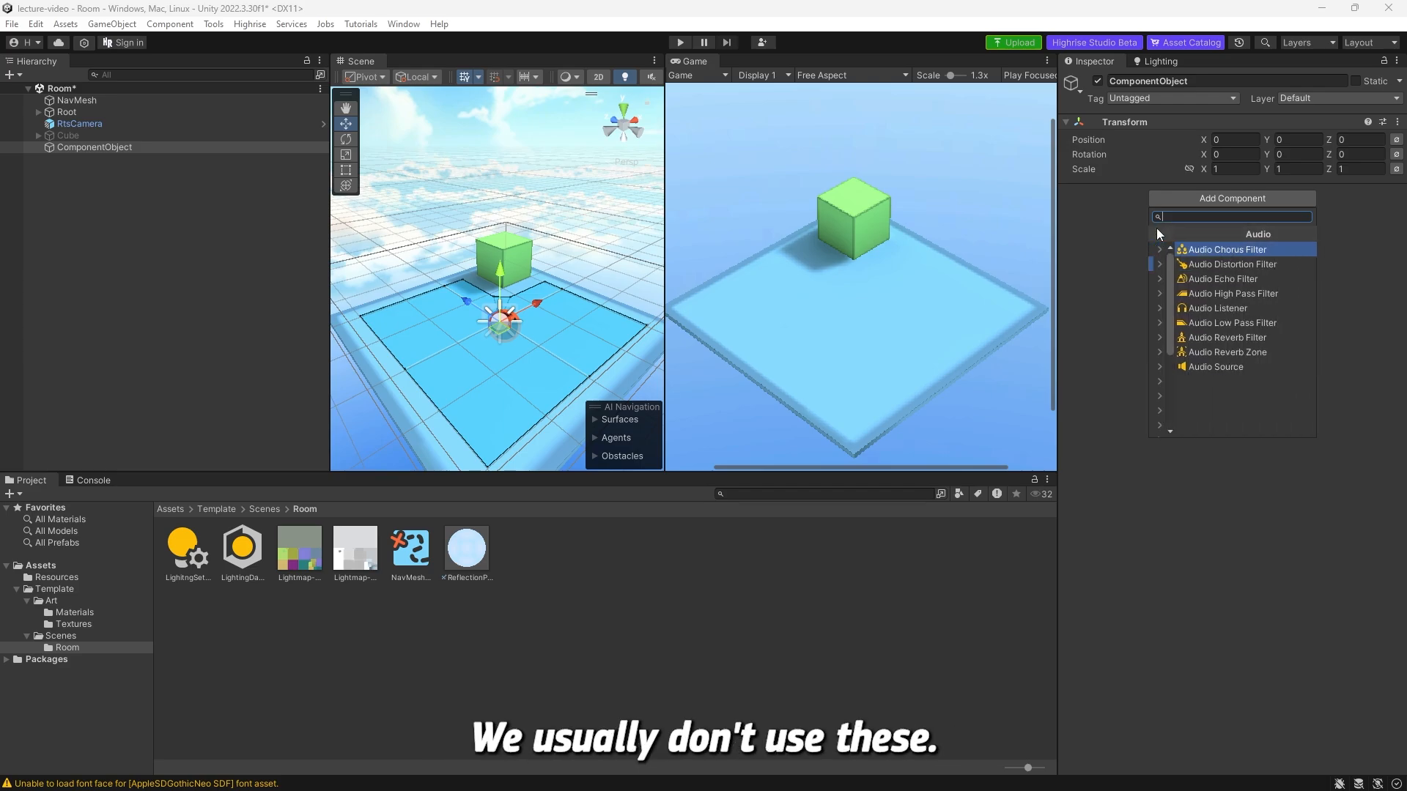
pyautogui.click(1160, 234)
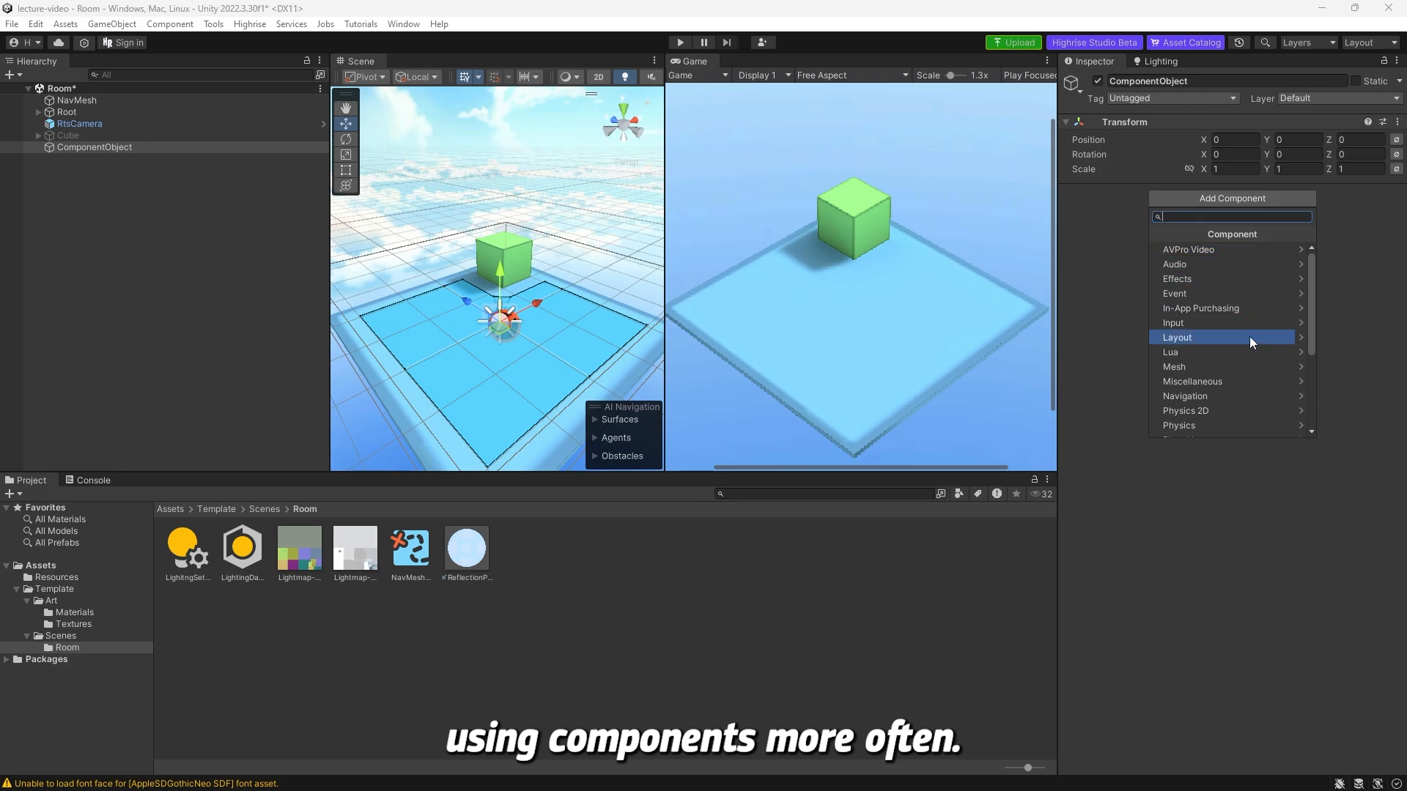
pyautogui.scroll(-3)
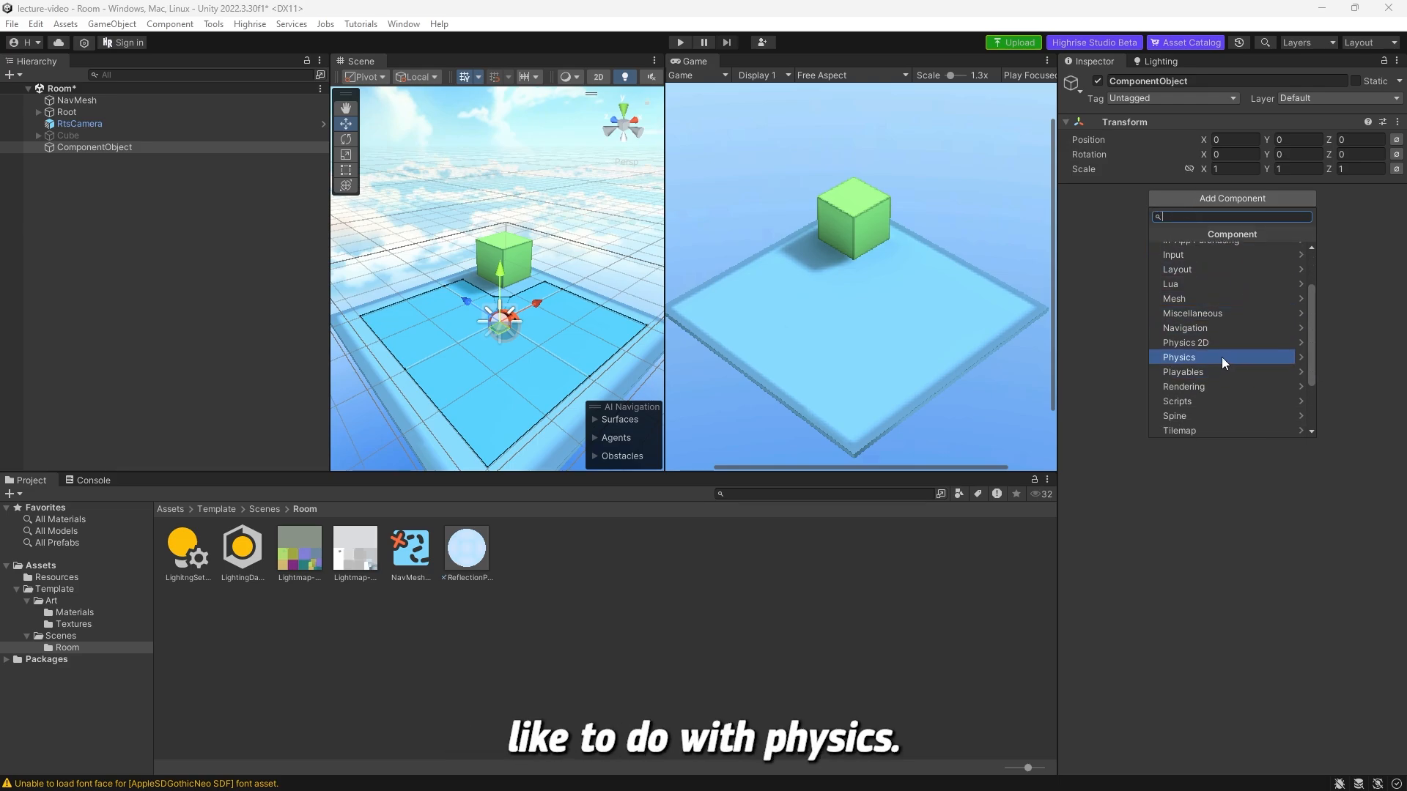
pyautogui.click(1178, 356)
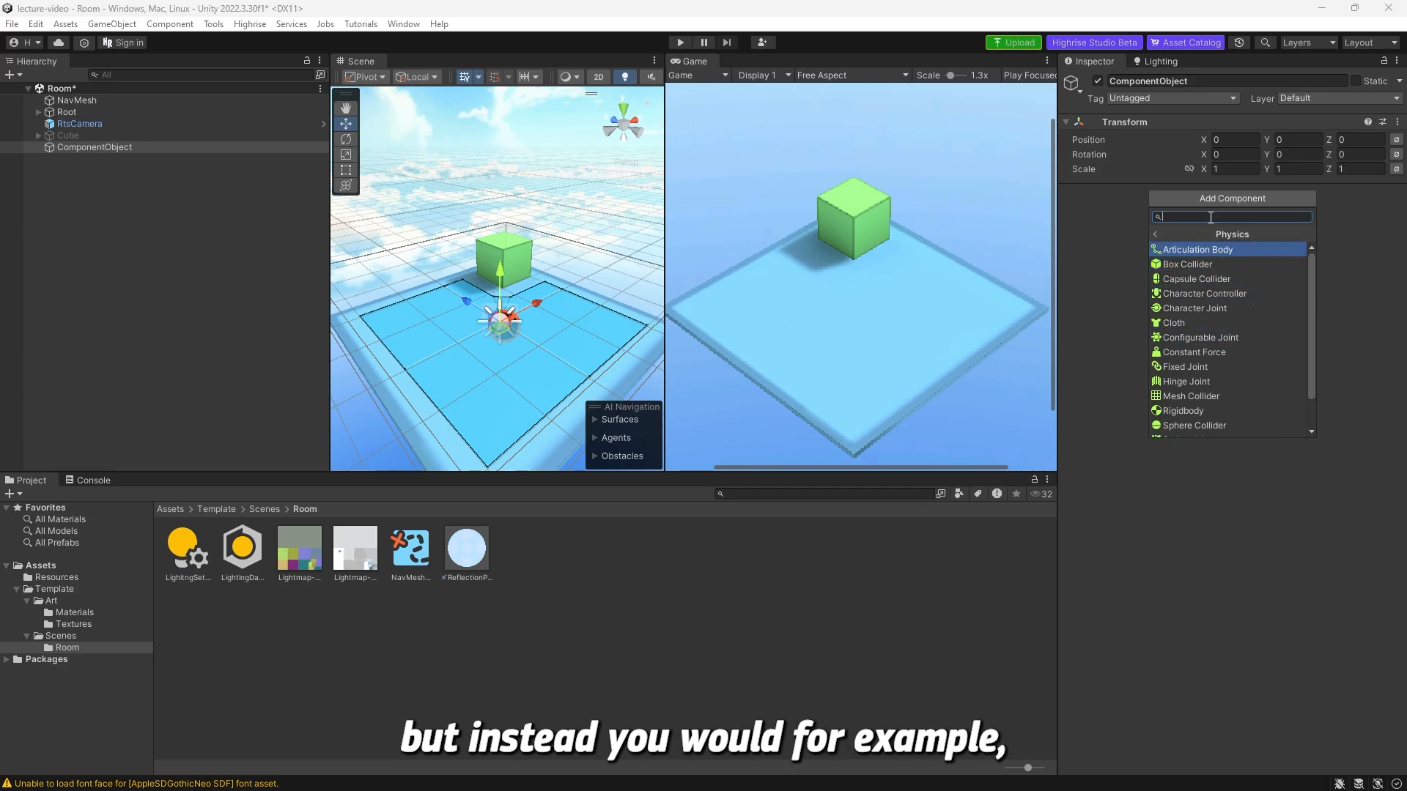
pyautogui.write('rigi')
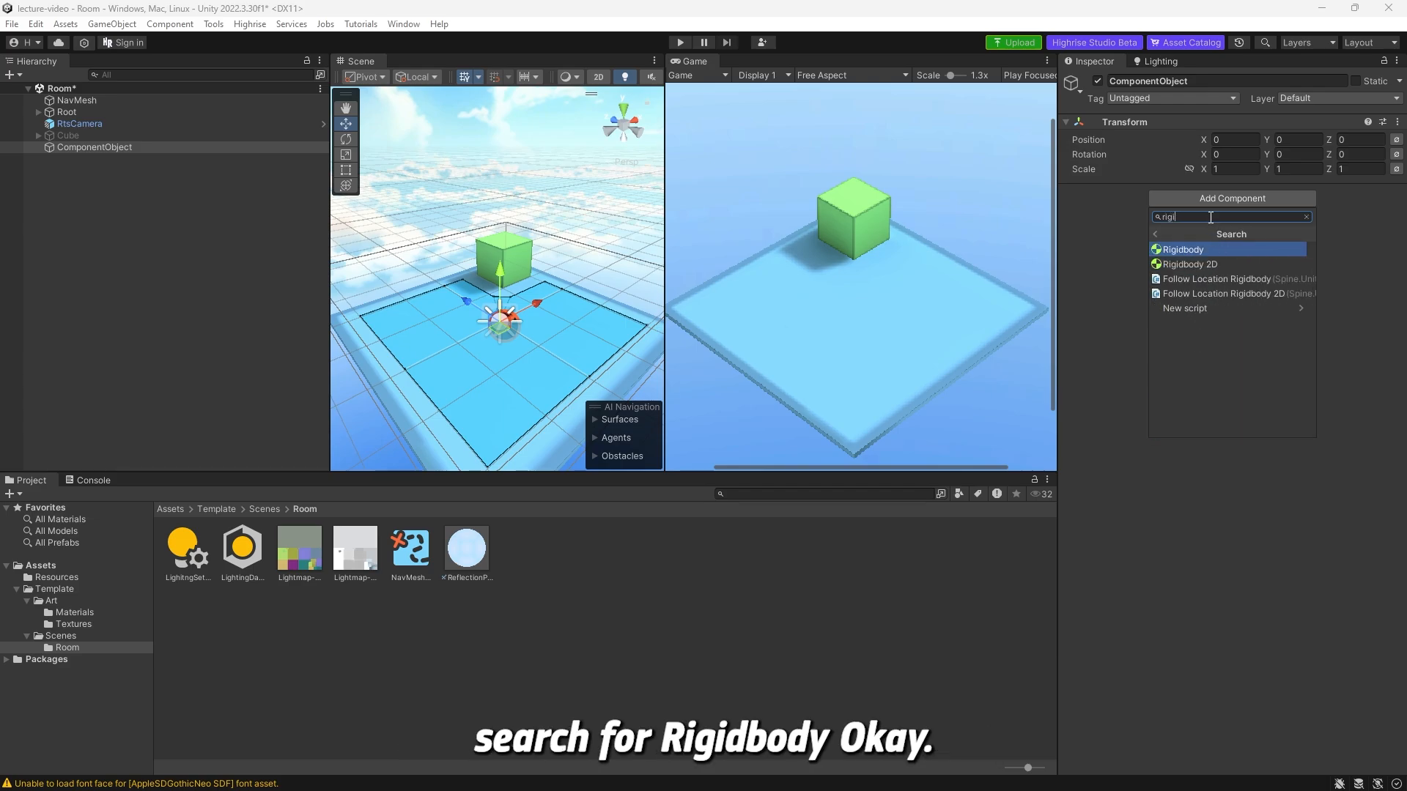
pyautogui.click(1306, 216)
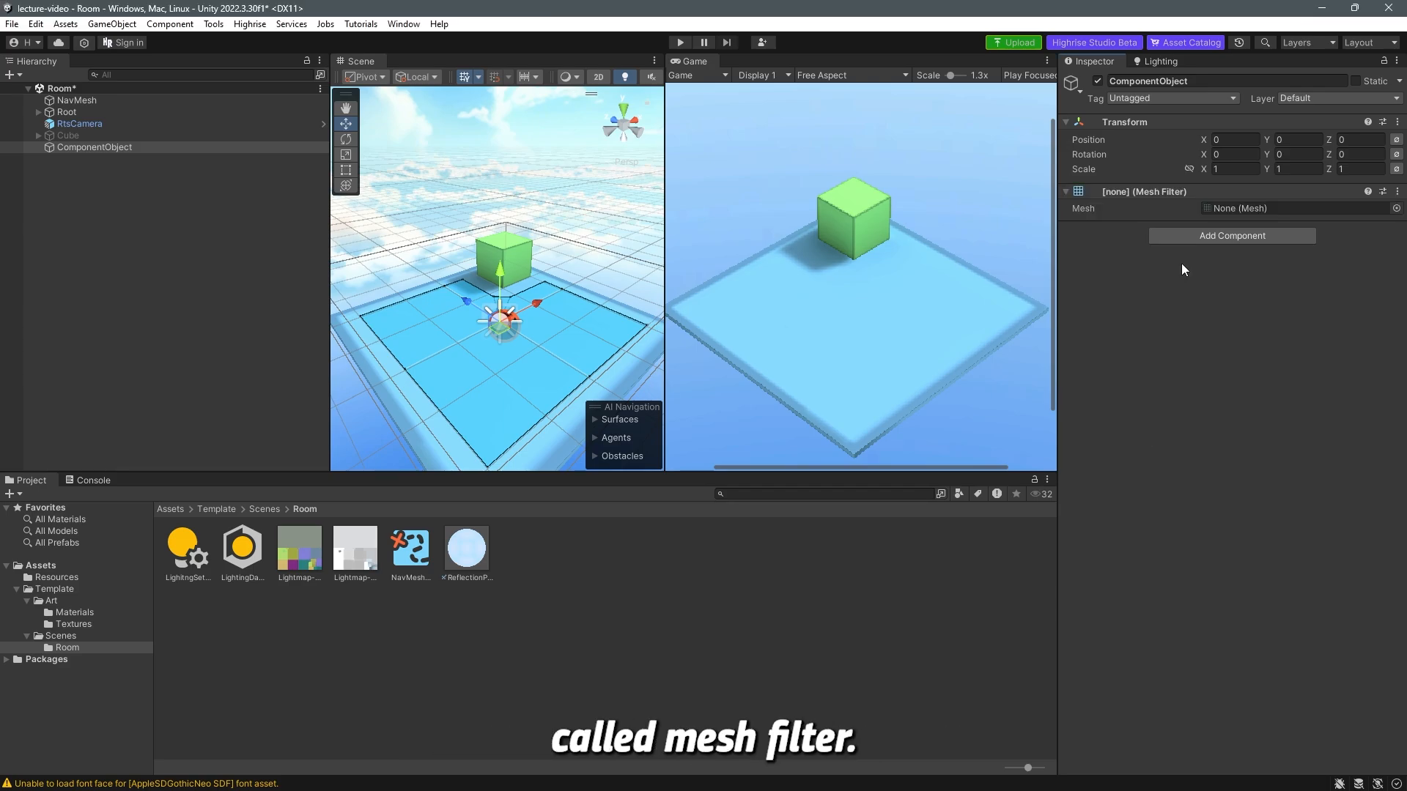
pyautogui.moveTo(1373, 235)
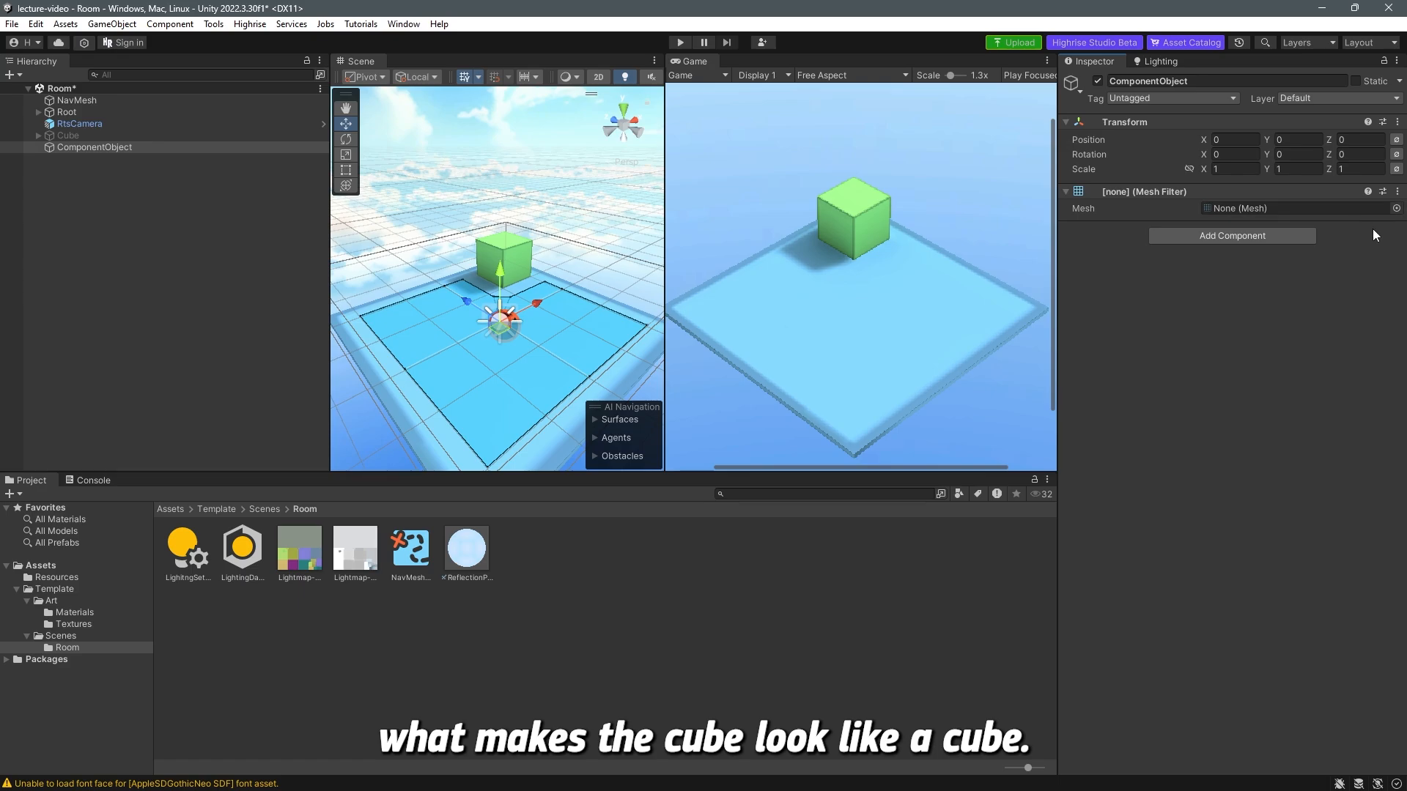
pyautogui.moveTo(1335, 251)
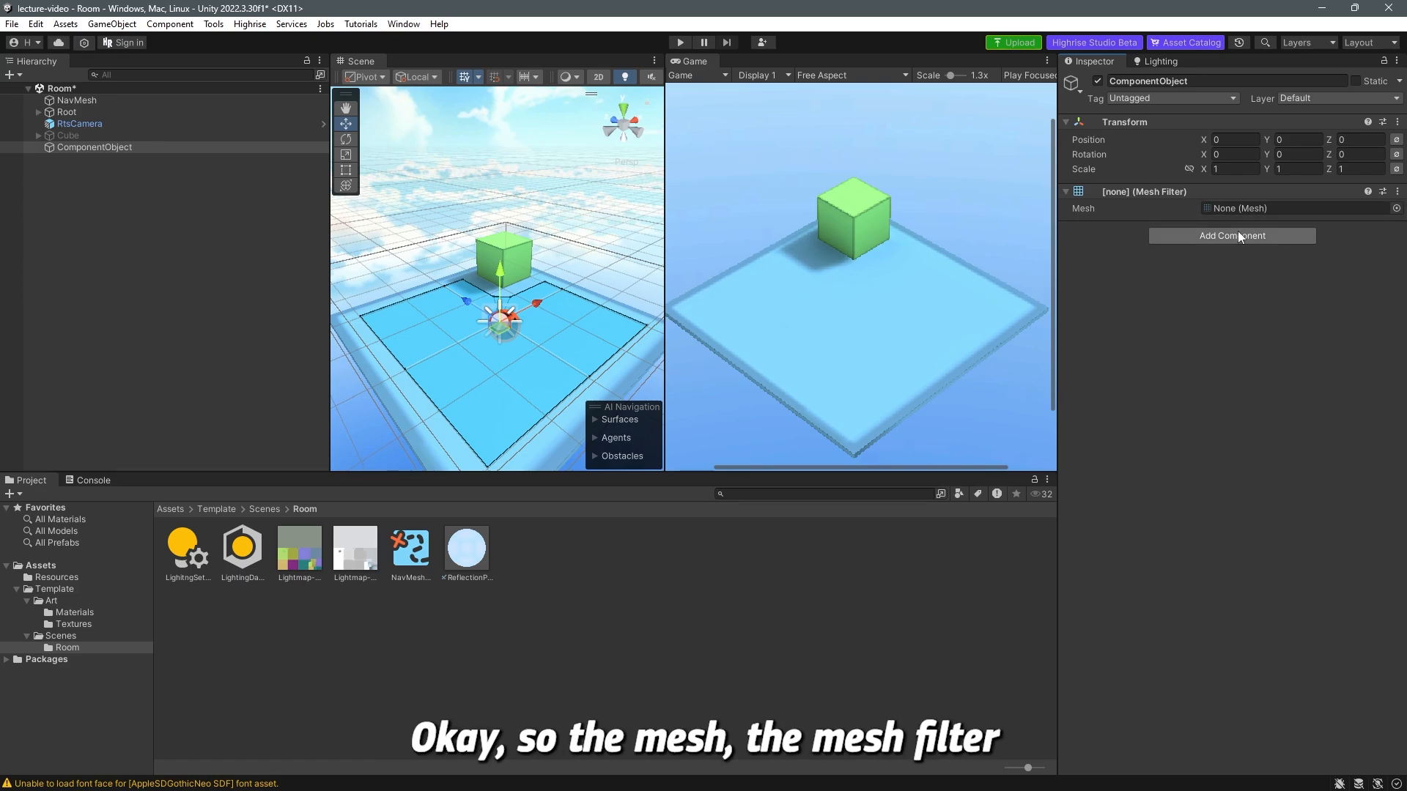
pyautogui.moveTo(1232, 247)
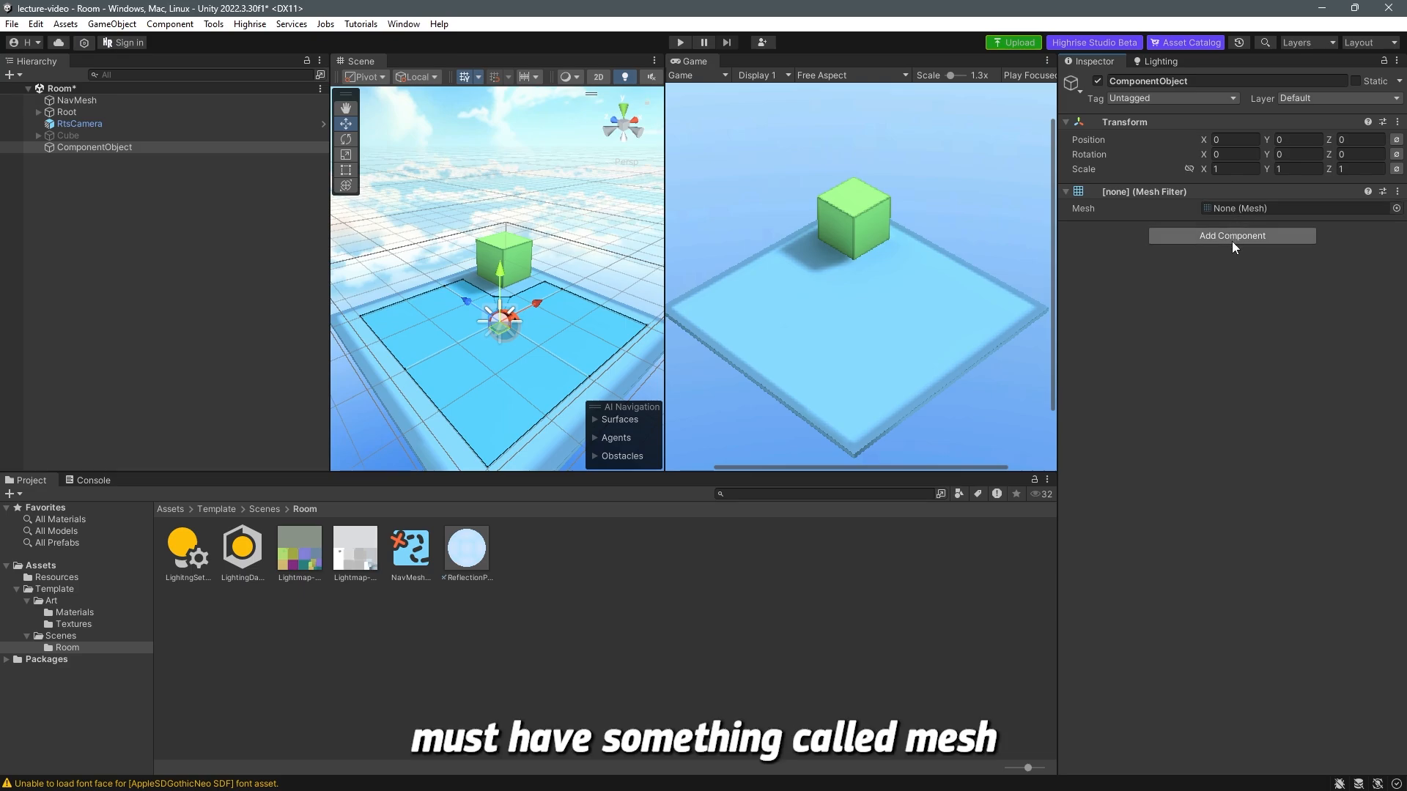
pyautogui.moveTo(1234, 250)
pyautogui.write('mesh ren')
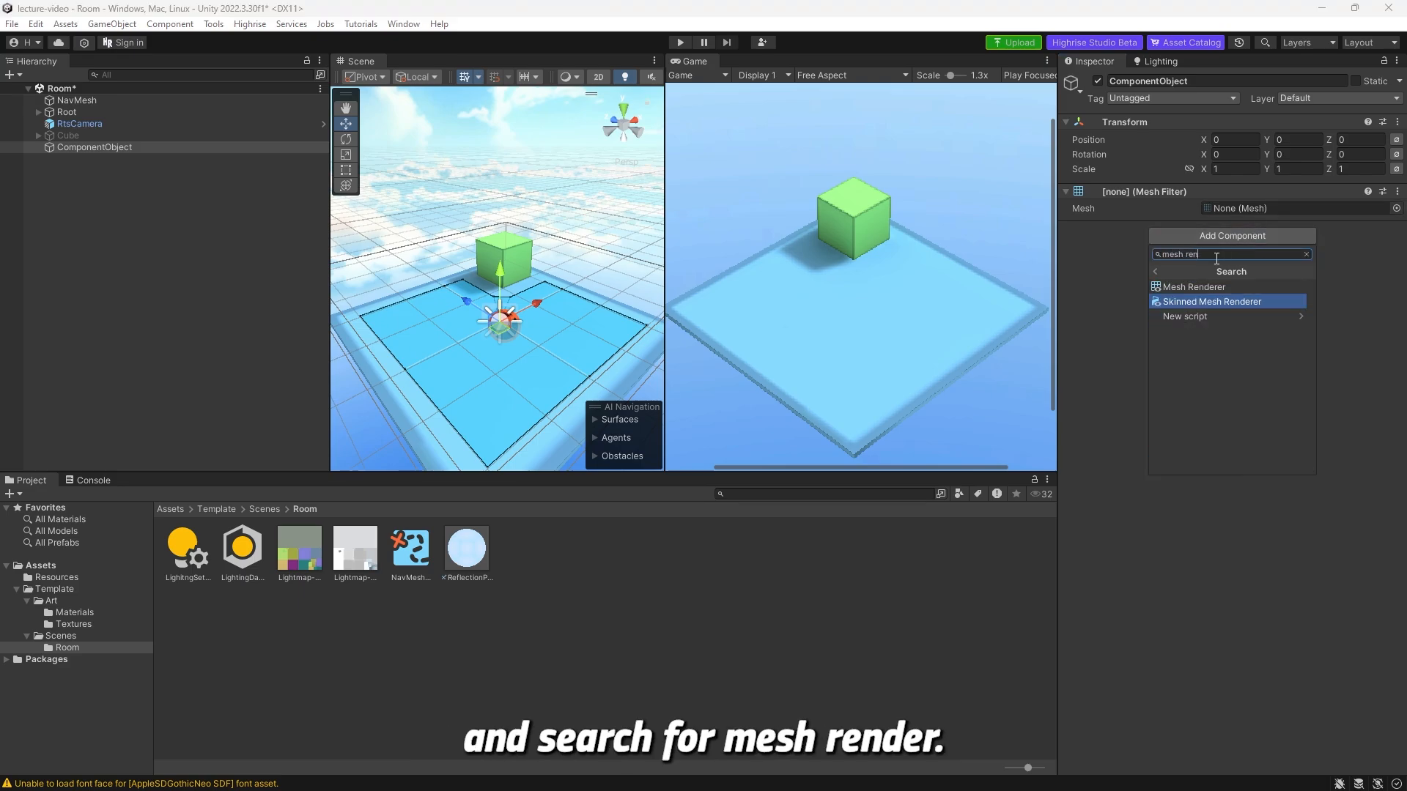
# Add a Mesh Renderer to ComponentObject and expand its empty Materials list.
pyautogui.click(1194, 286)
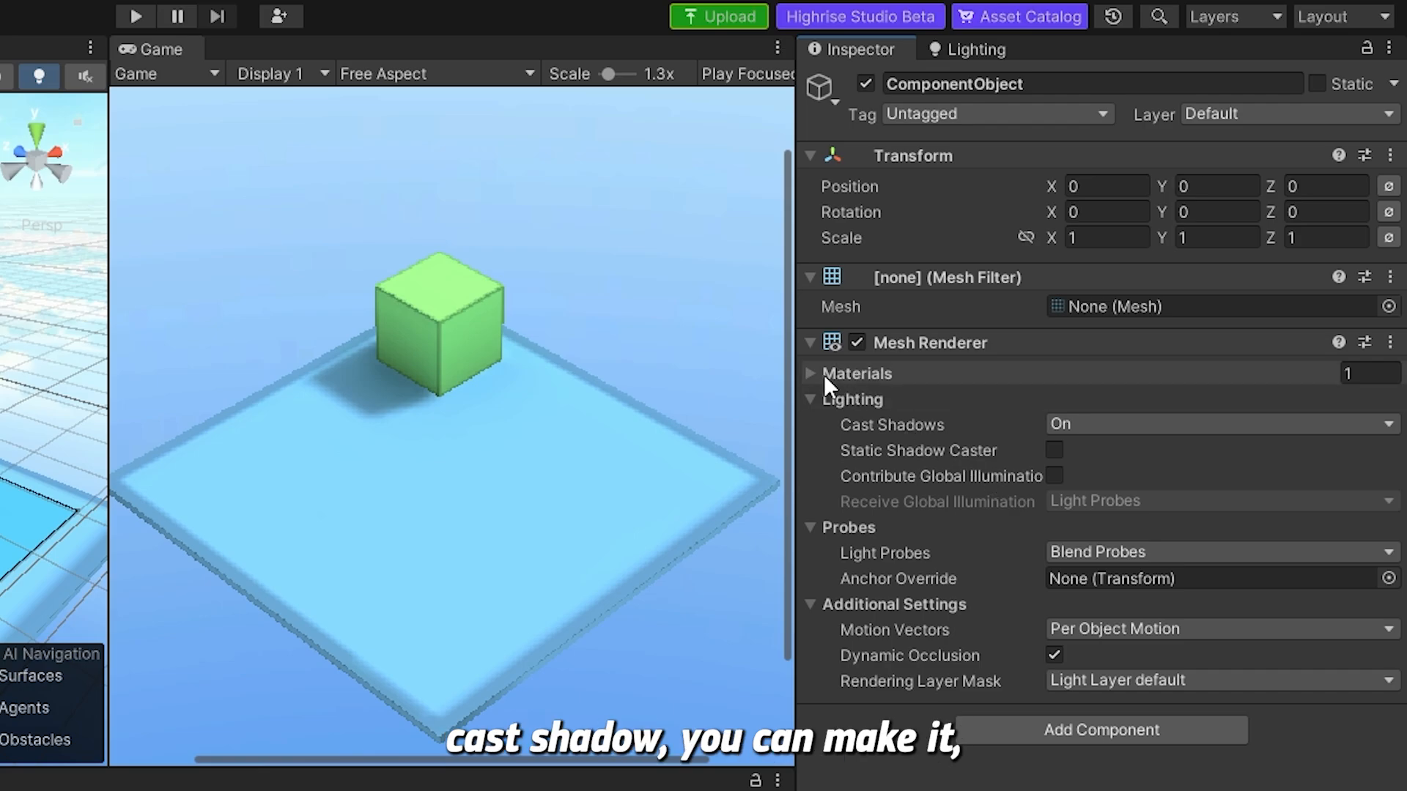
pyautogui.click(809, 374)
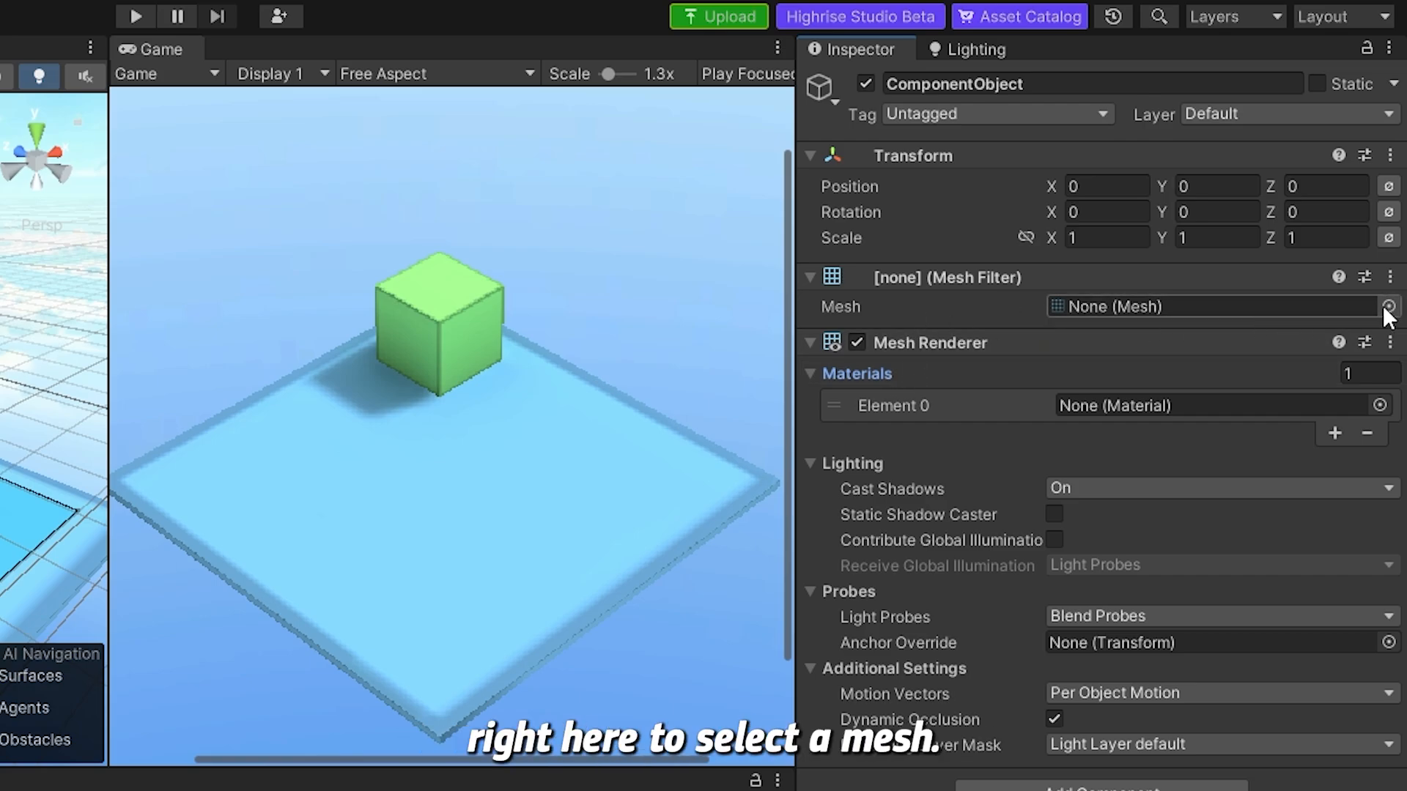
# Assign the Cube mesh in the Mesh Filter so a magenta cube appears.
pyautogui.click(1390, 307)
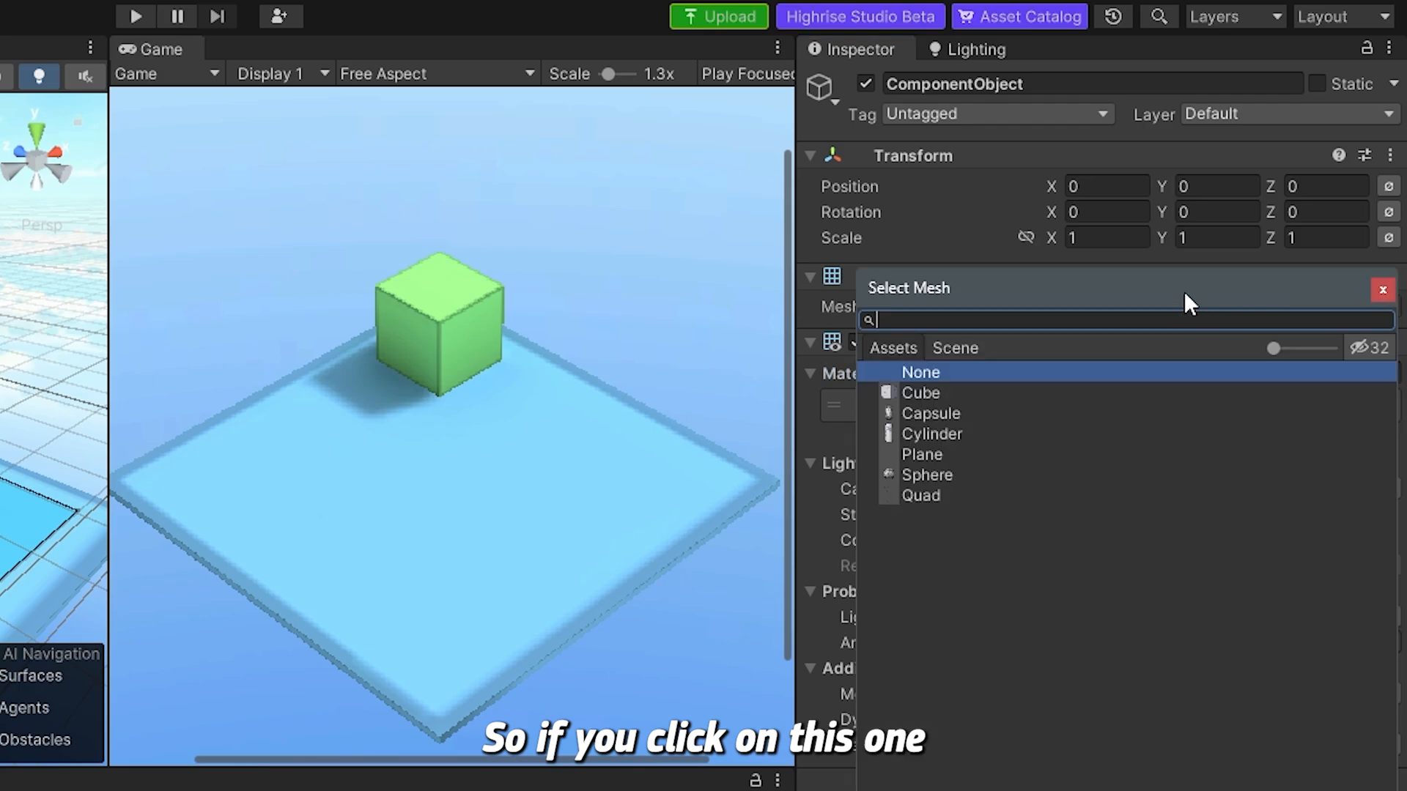
pyautogui.click(920, 392)
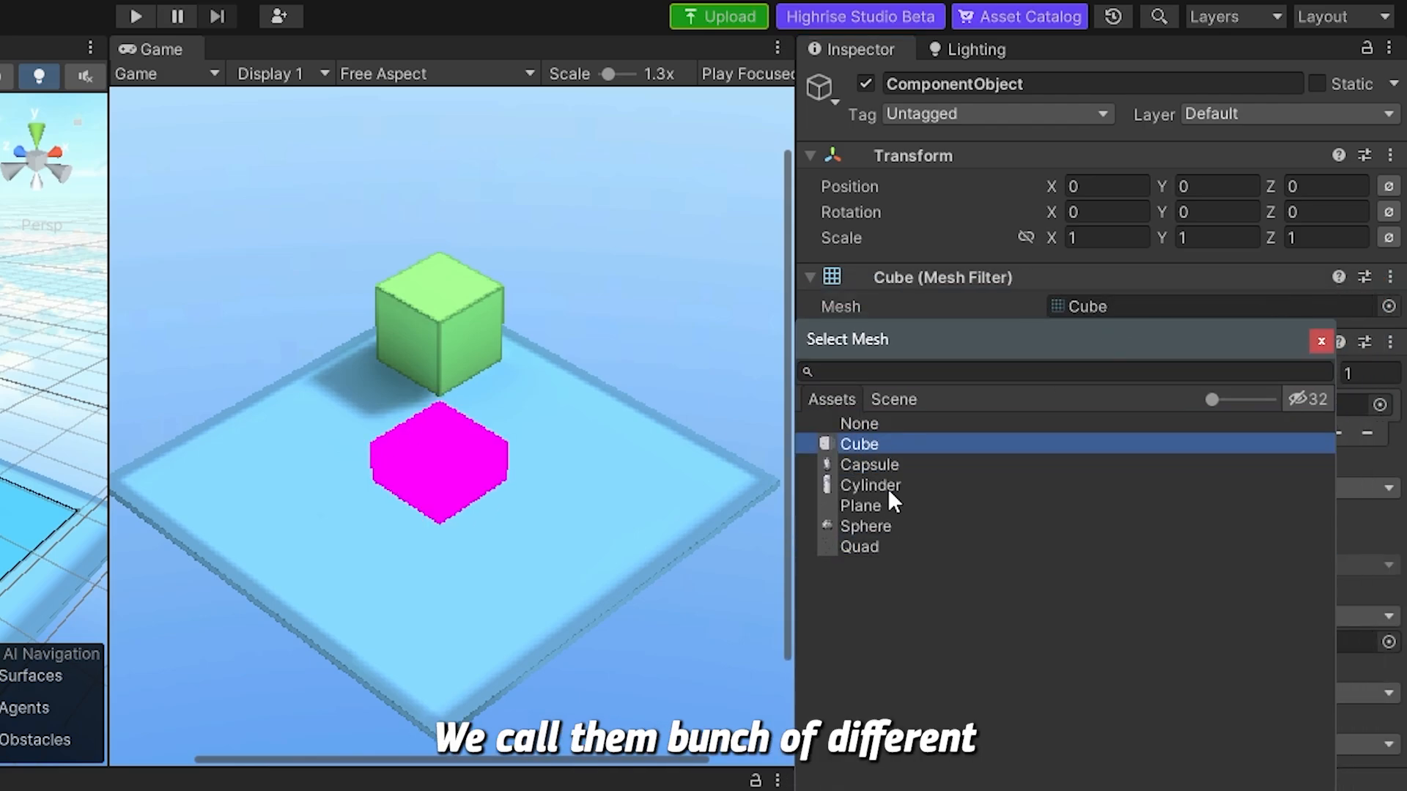
pyautogui.moveTo(903, 409)
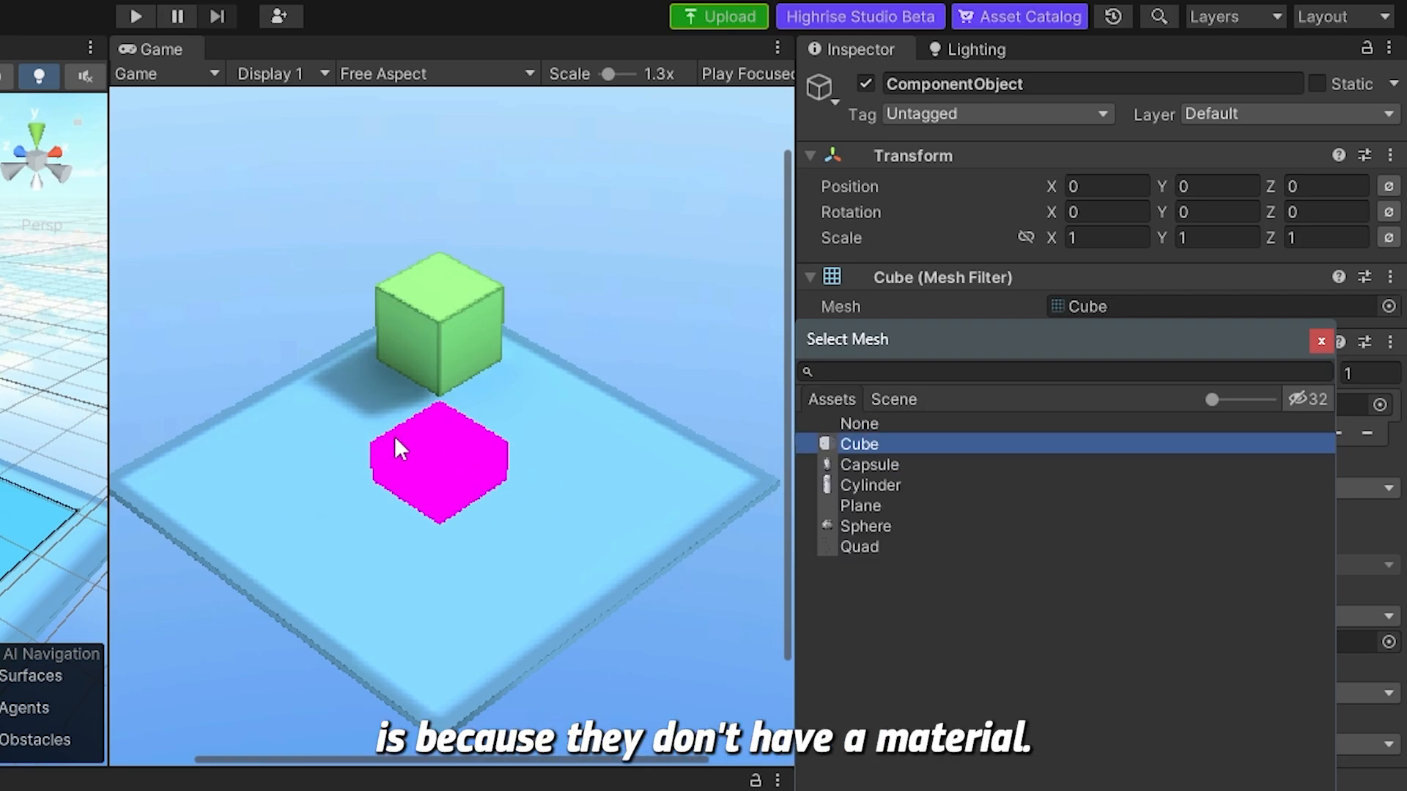
pyautogui.moveTo(440, 422)
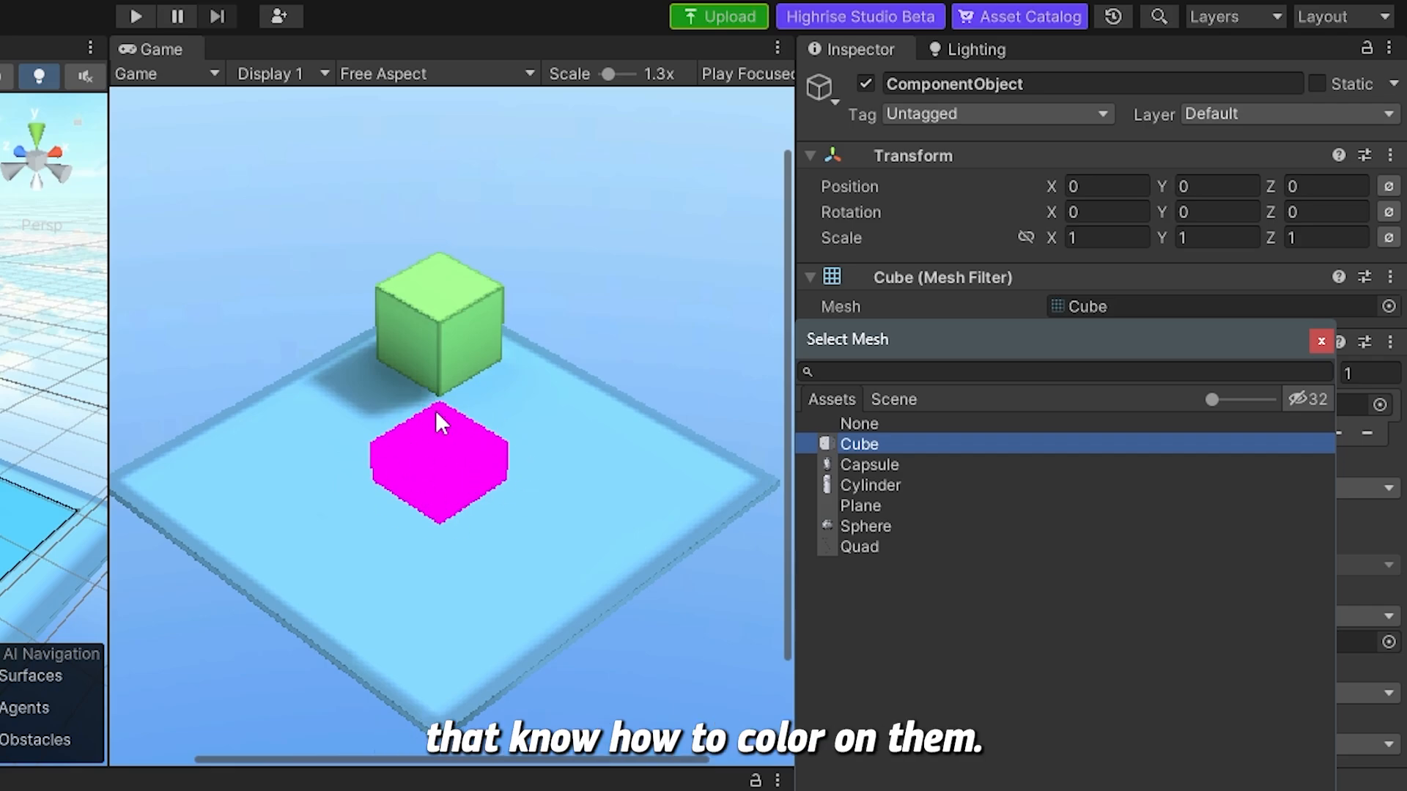
pyautogui.moveTo(884, 457)
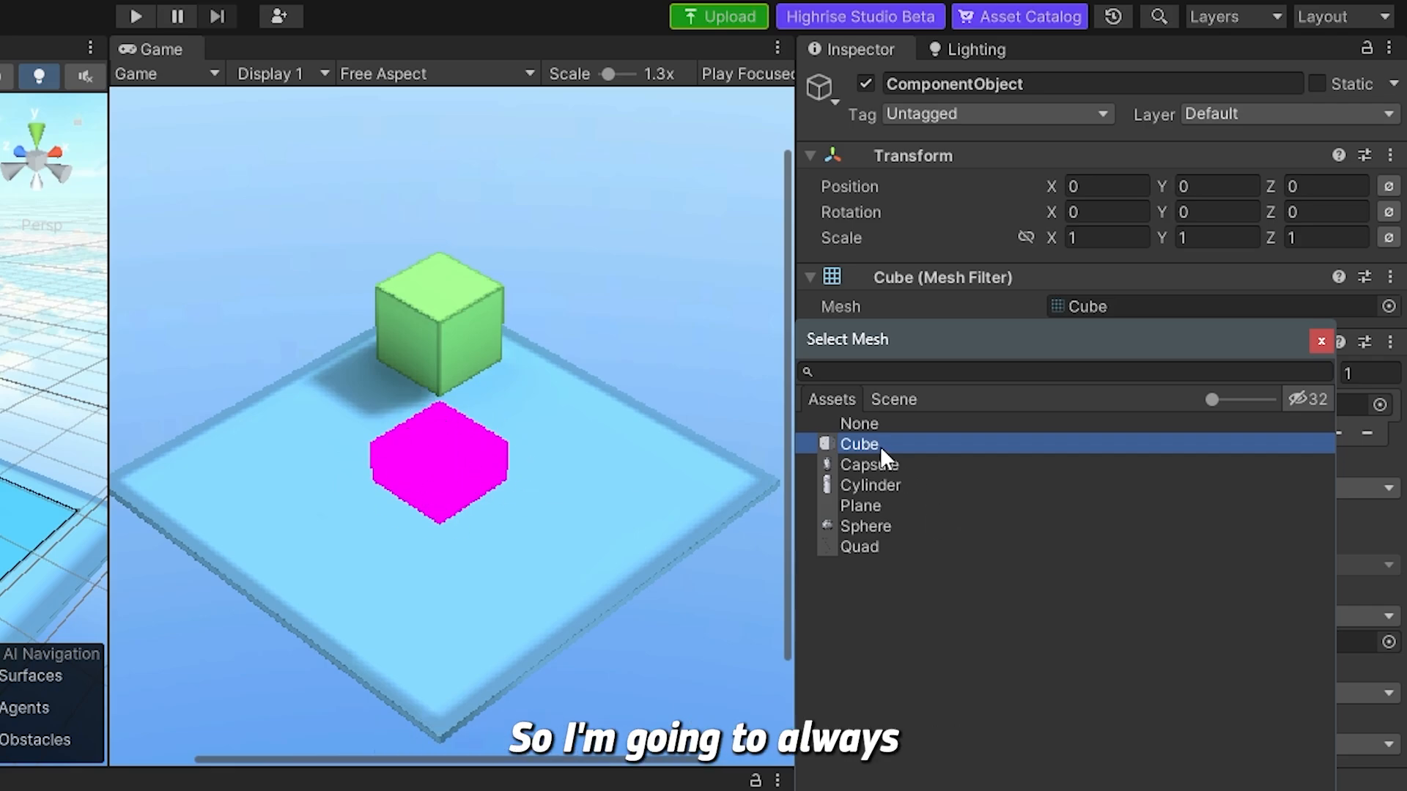
pyautogui.click(858, 444)
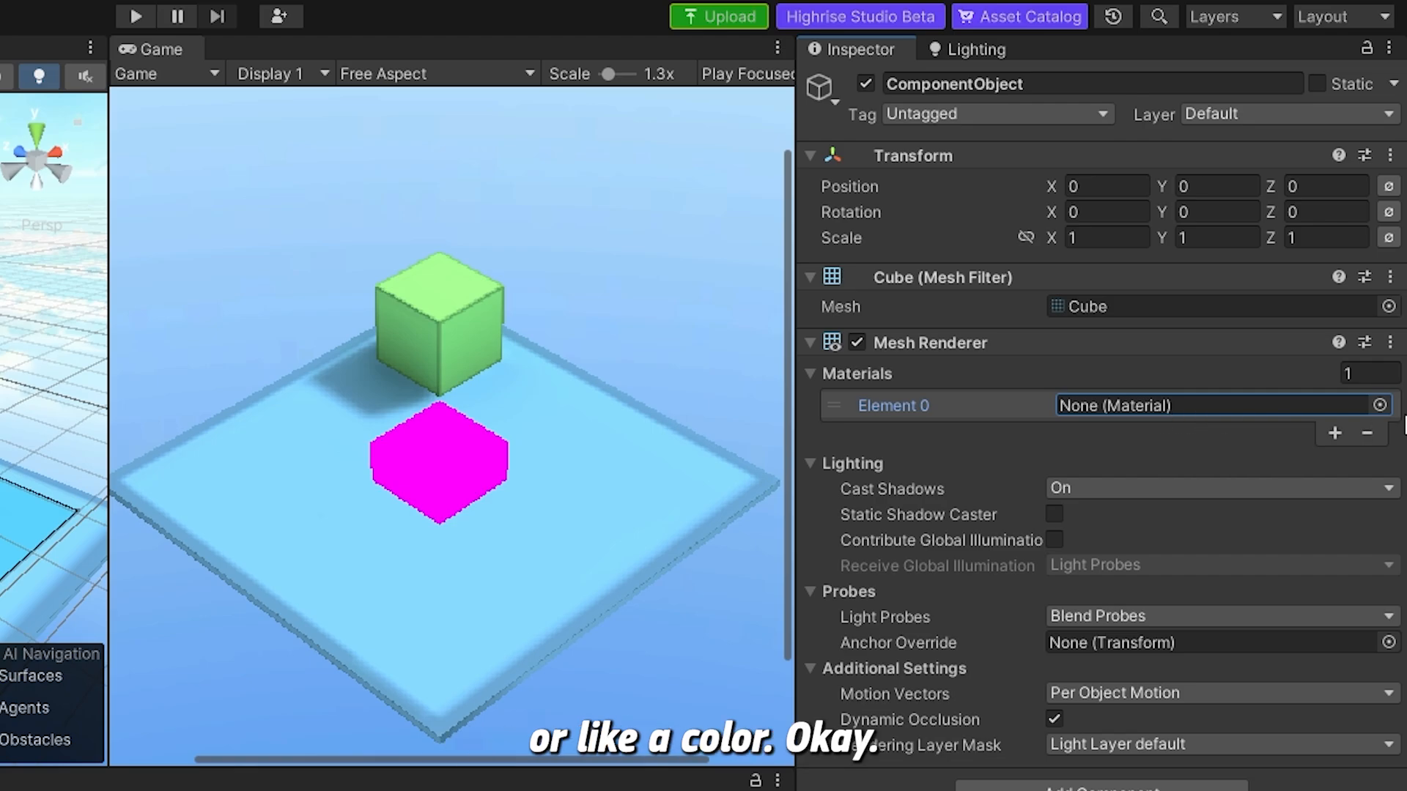
# Assign the Cube material to Element 0 so the cube turns green.
pyautogui.click(1379, 404)
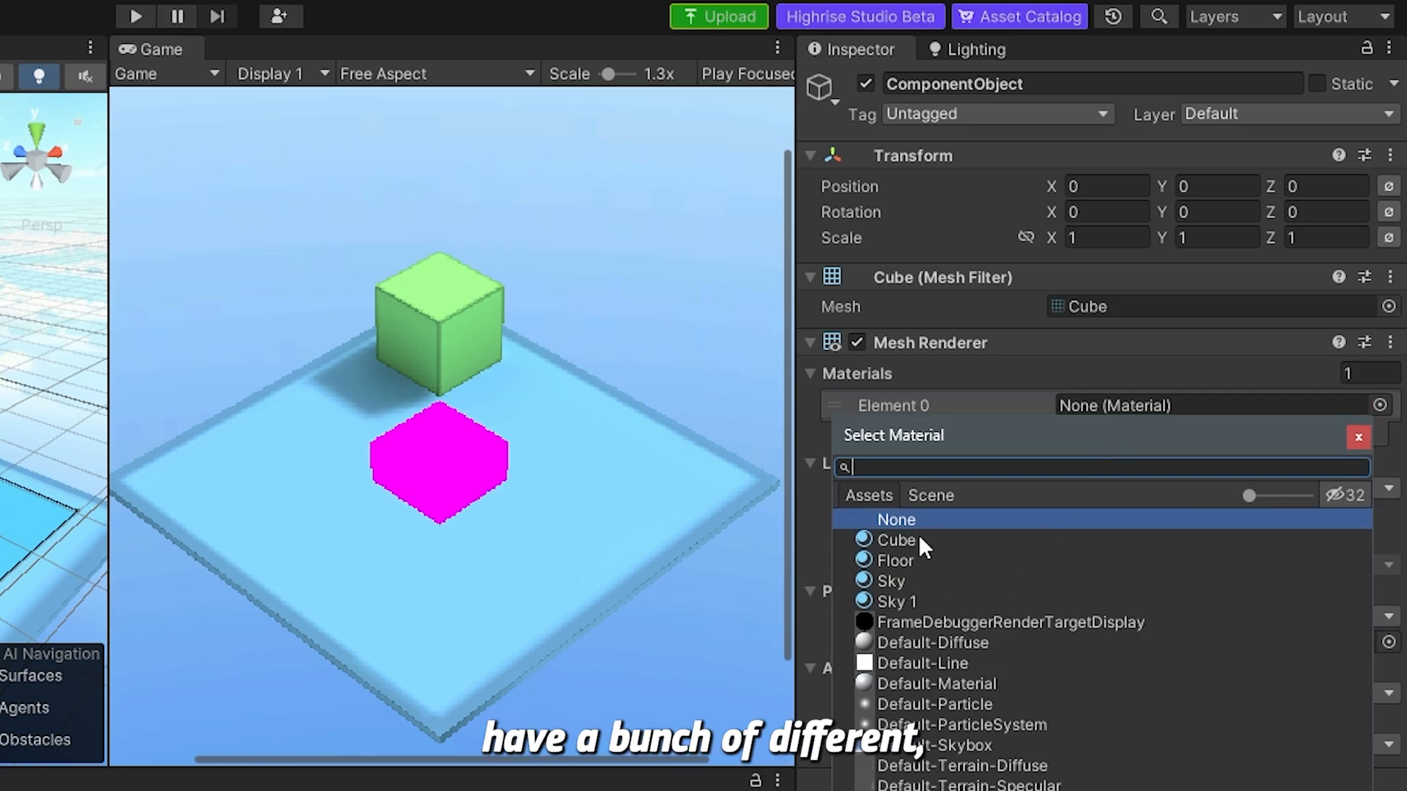
pyautogui.moveTo(915, 575)
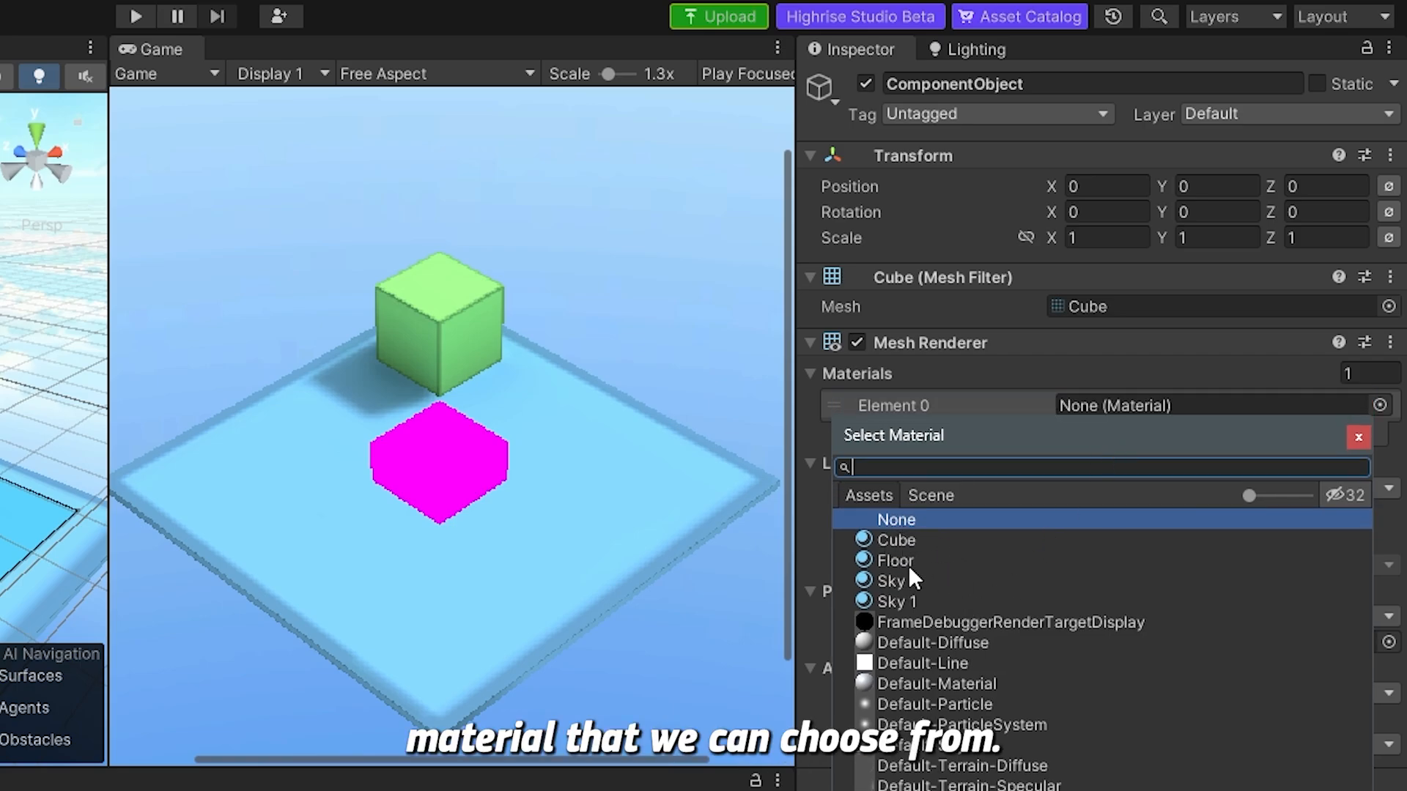
pyautogui.click(897, 539)
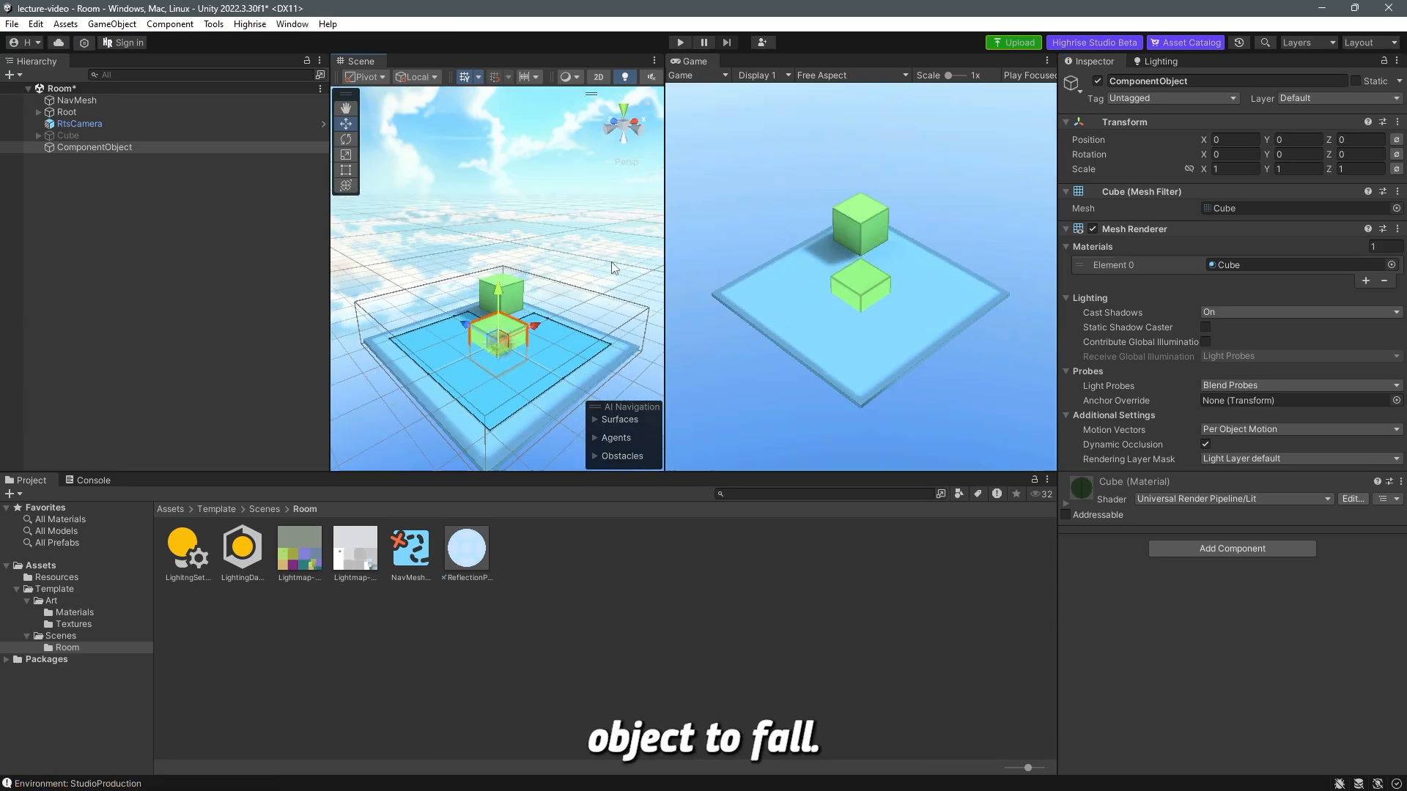
pyautogui.moveTo(610, 287)
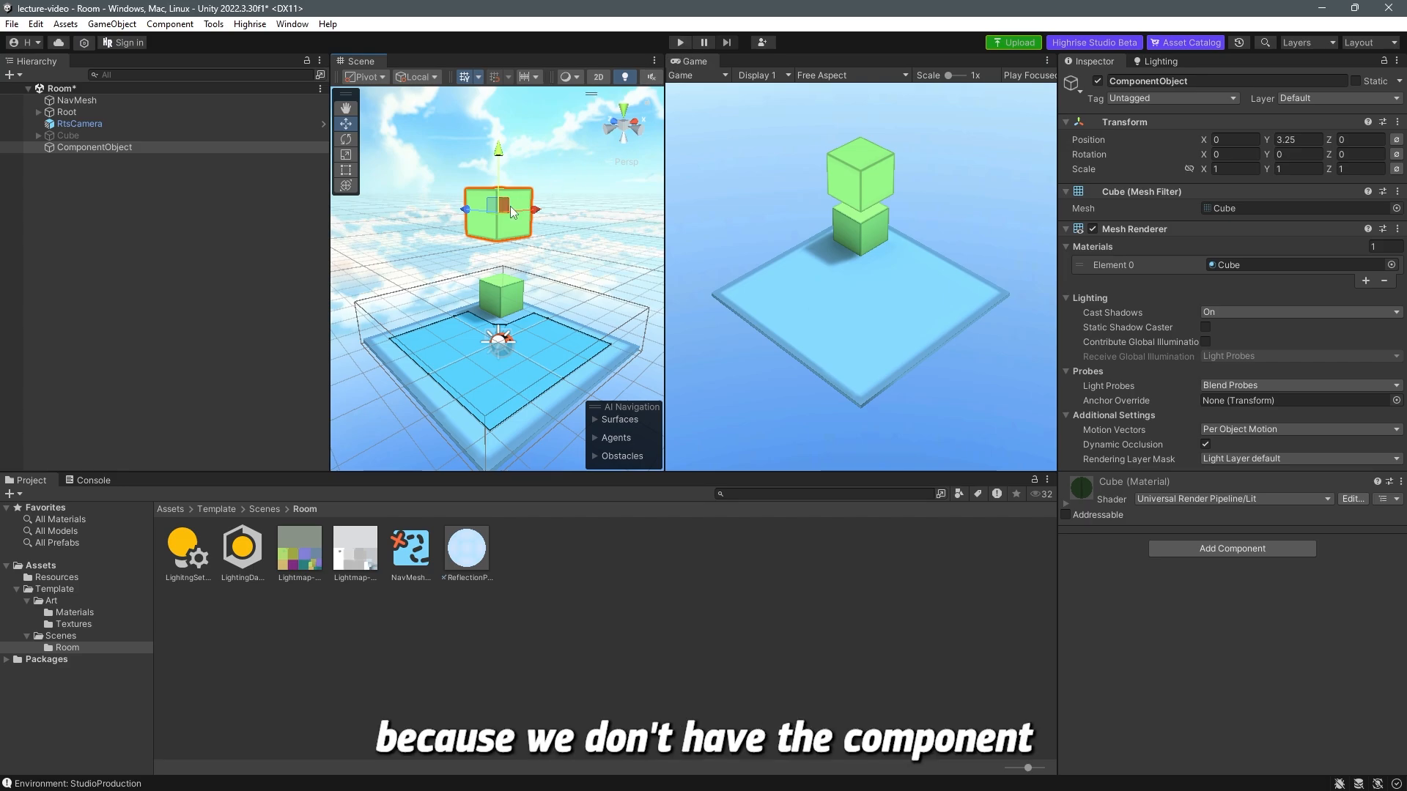
pyautogui.moveTo(709, 258)
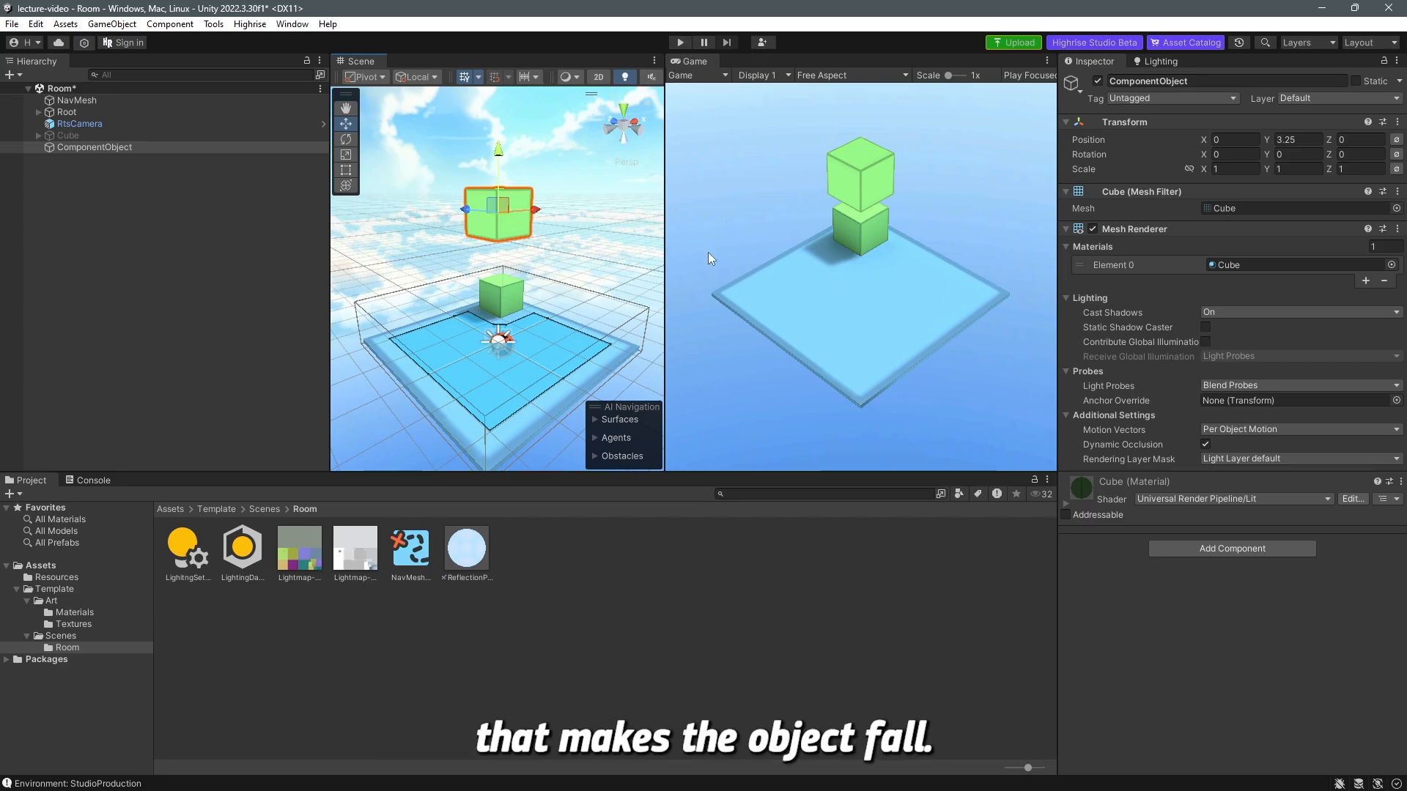
pyautogui.moveTo(1231, 548)
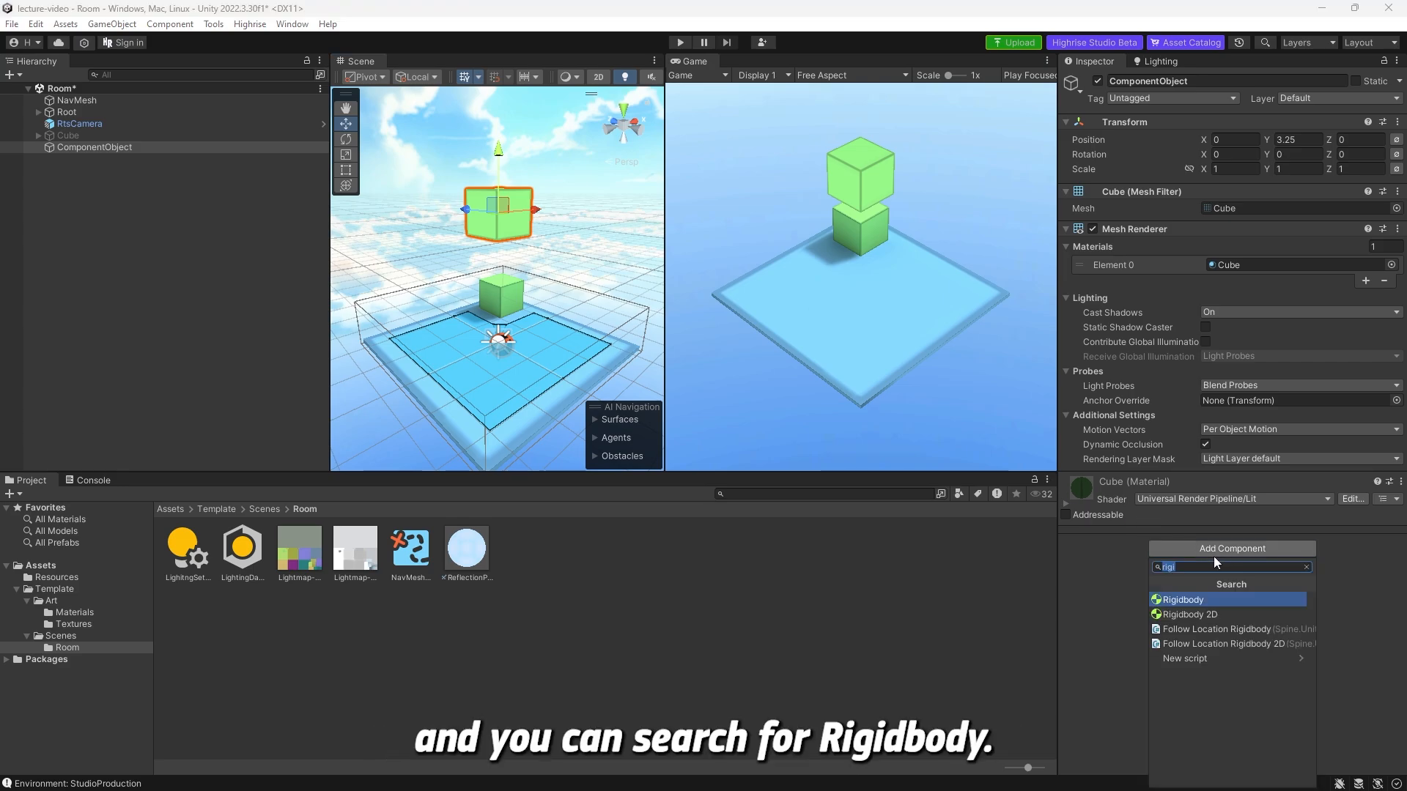
# Add a Rigidbody to ComponentObject, toggling Use Gravity off and back on.
pyautogui.click(1180, 599)
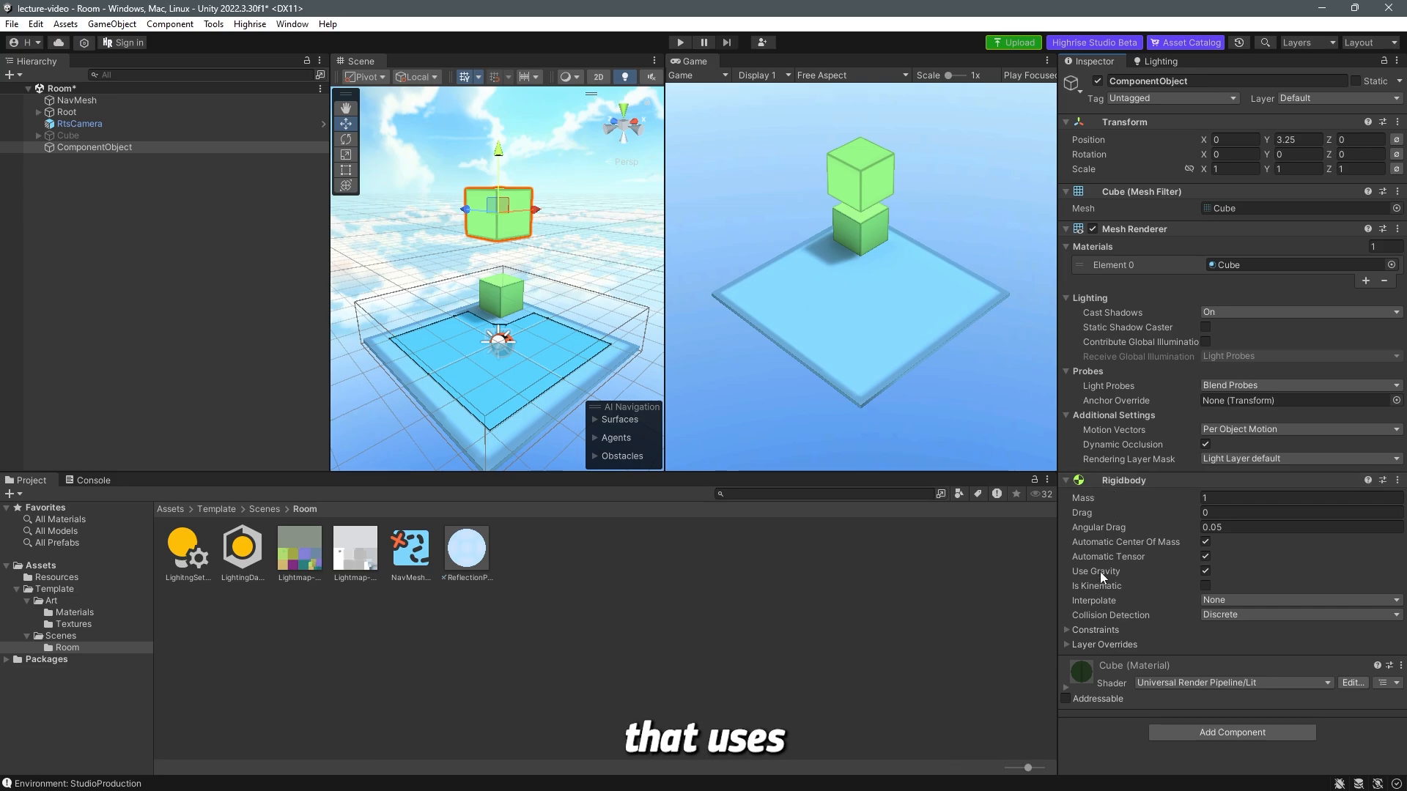
pyautogui.moveTo(1120, 571)
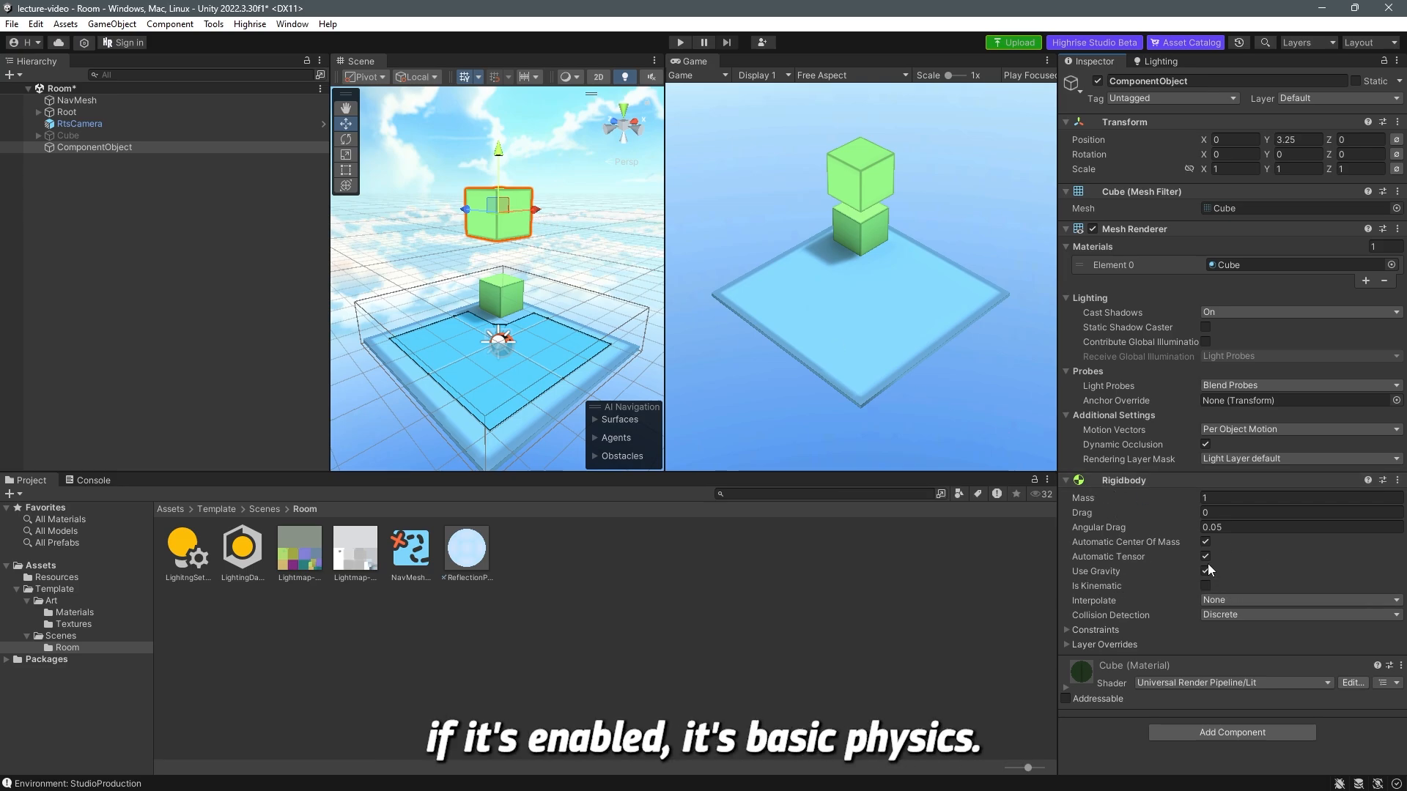
pyautogui.click(1206, 572)
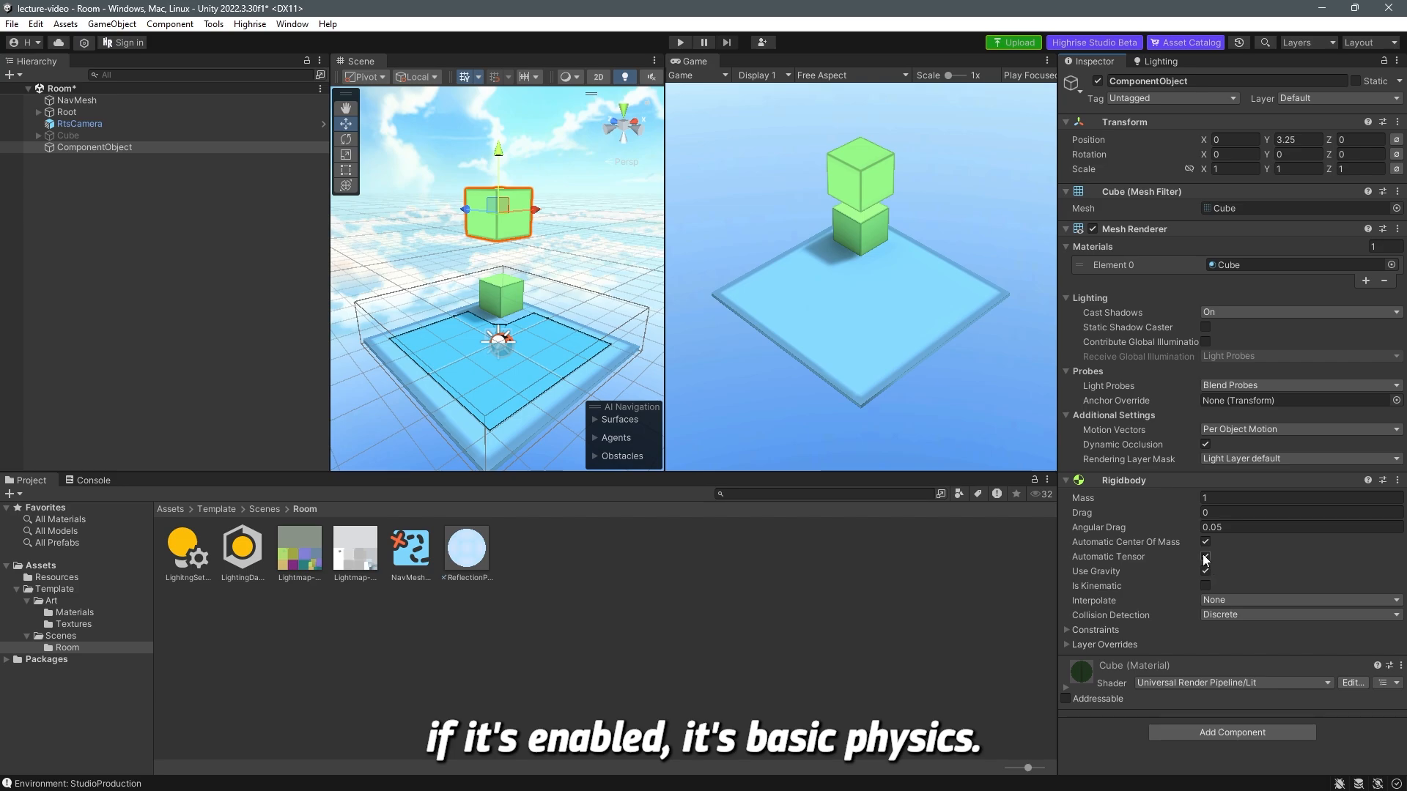
pyautogui.click(1205, 571)
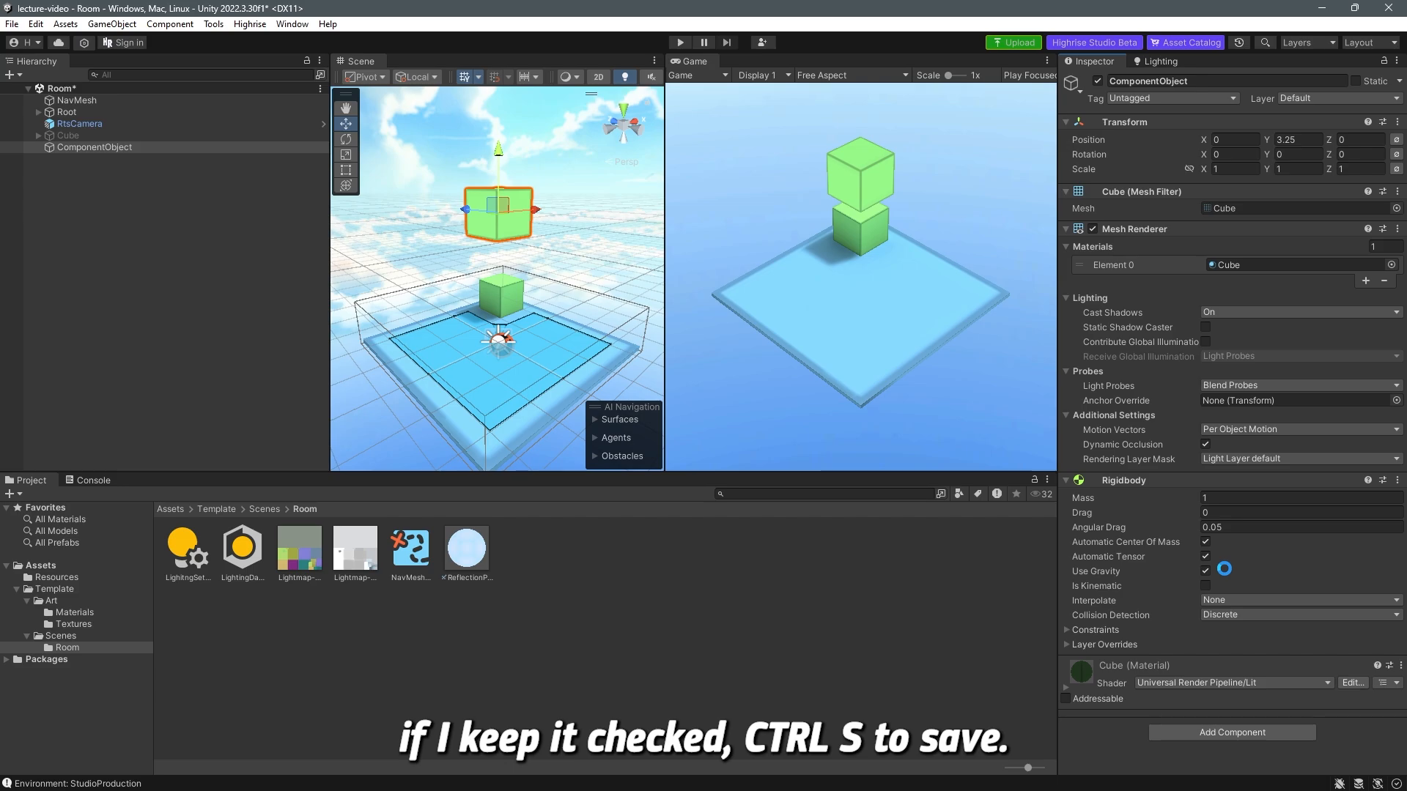
# Play and stop the scene to test falling, then remove the Rigidbody component.
pyautogui.click(680, 43)
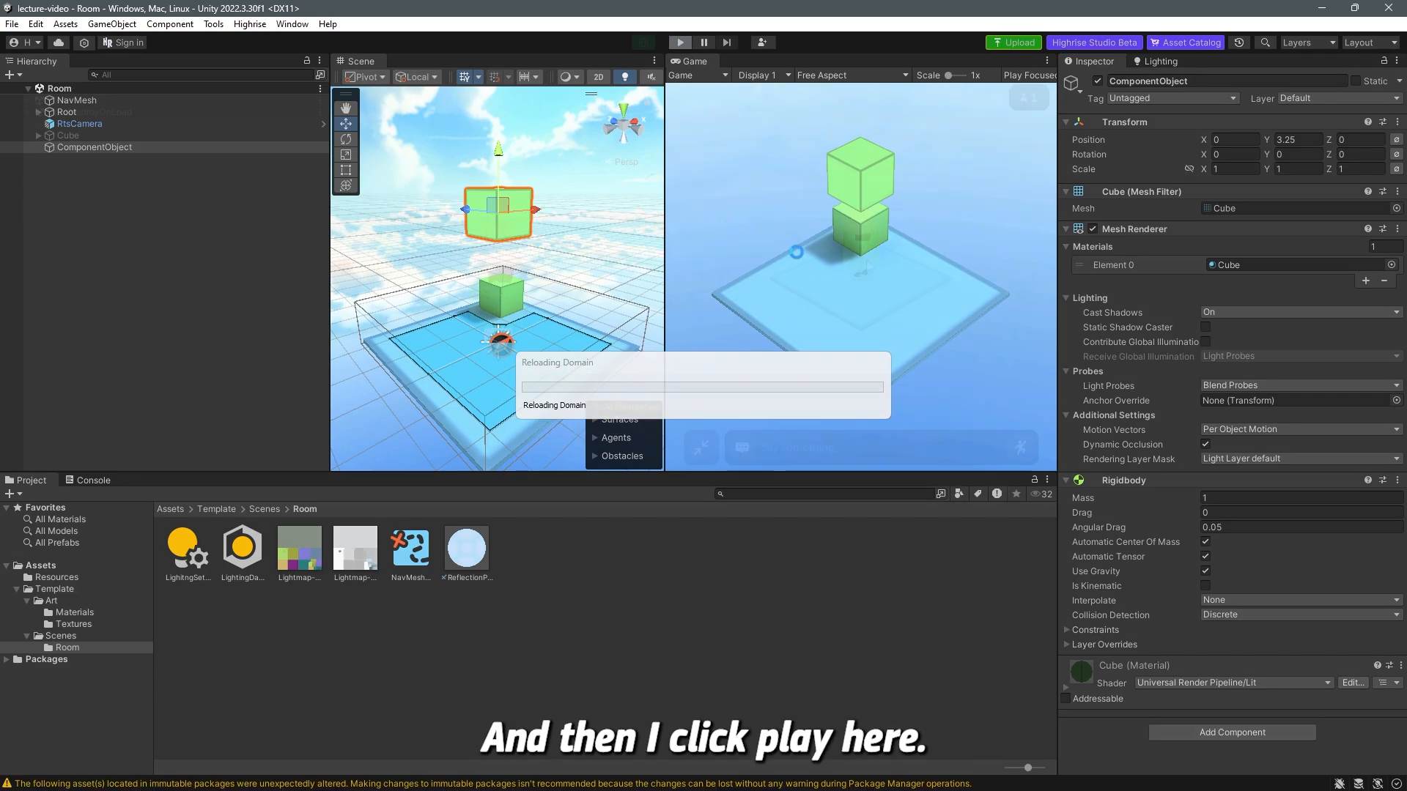
pyautogui.click(679, 42)
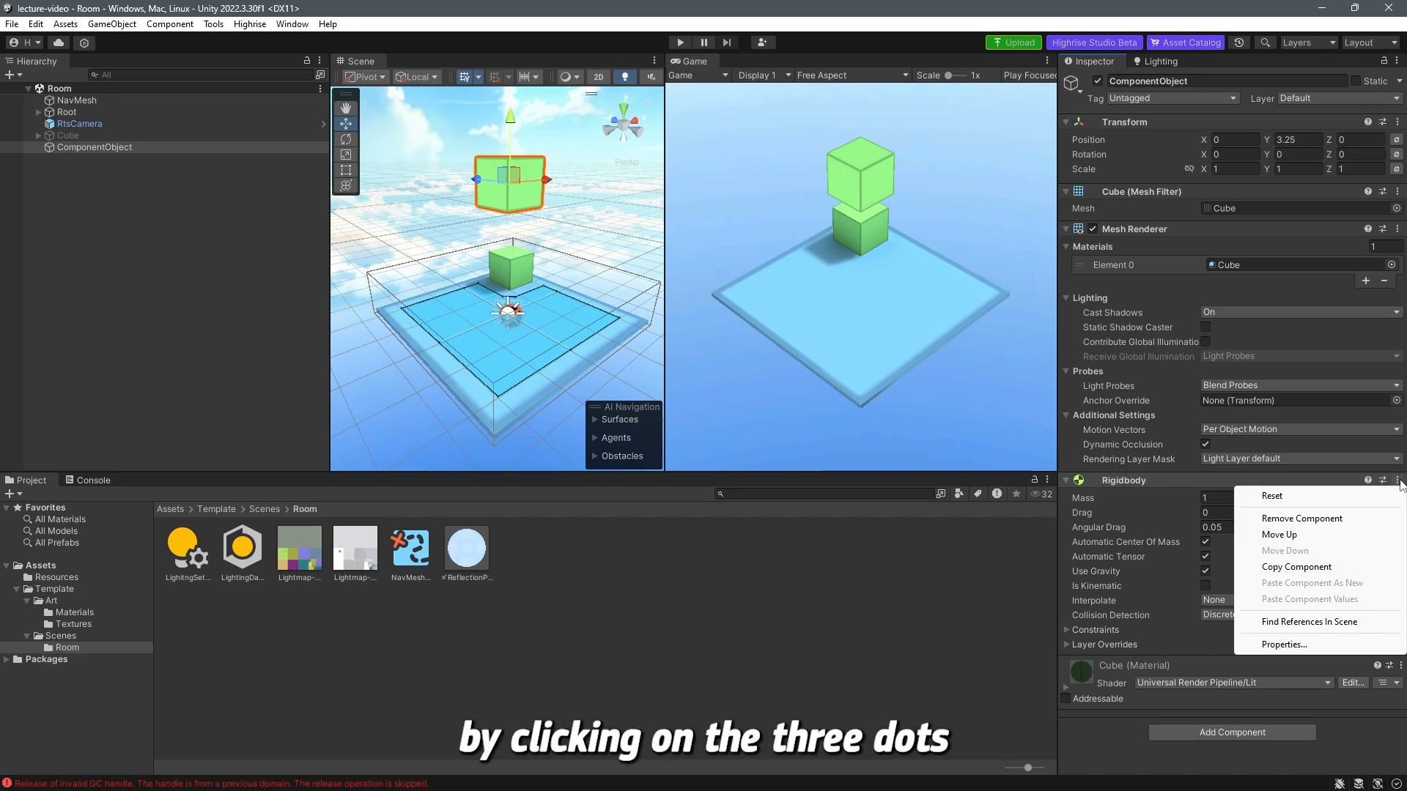
pyautogui.moveTo(1317, 523)
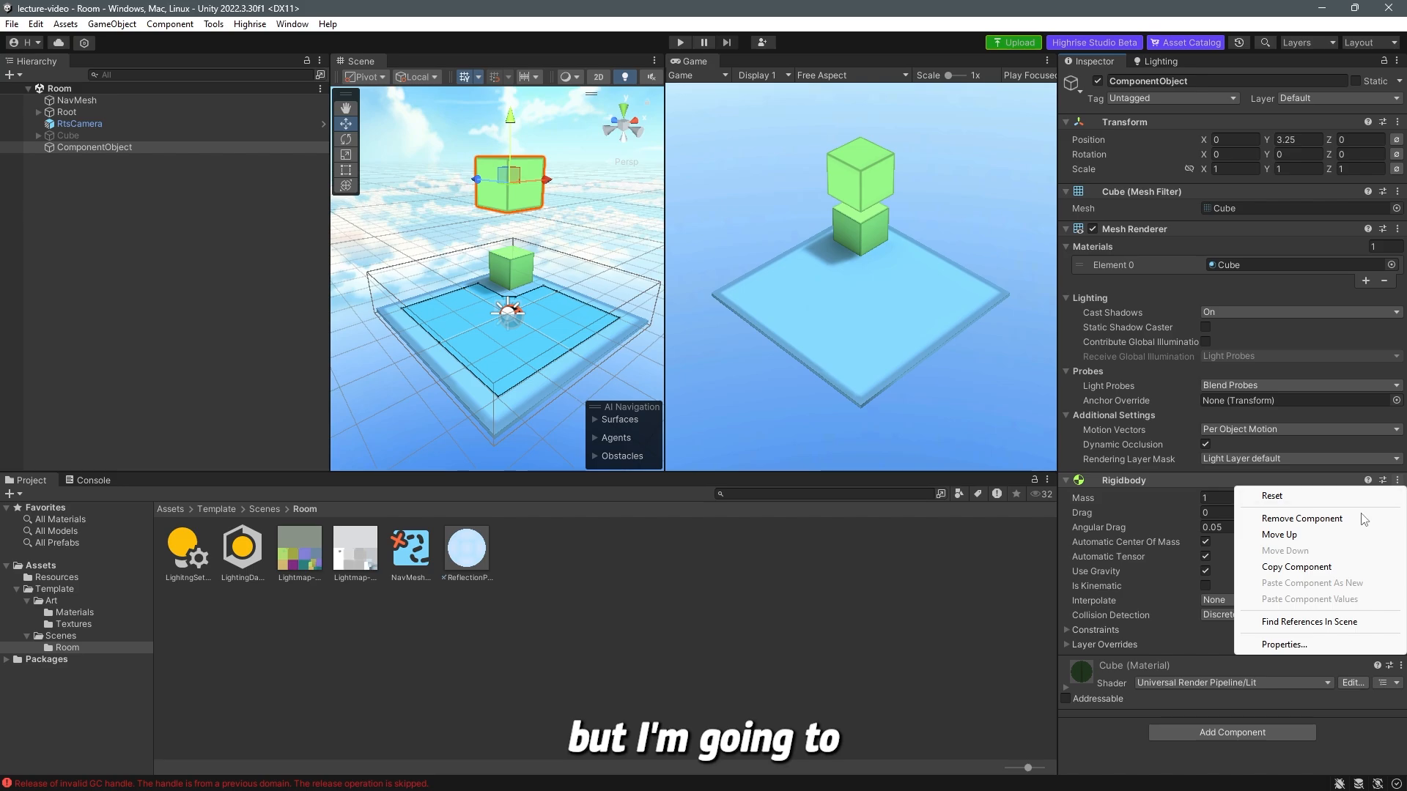
pyautogui.click(1302, 518)
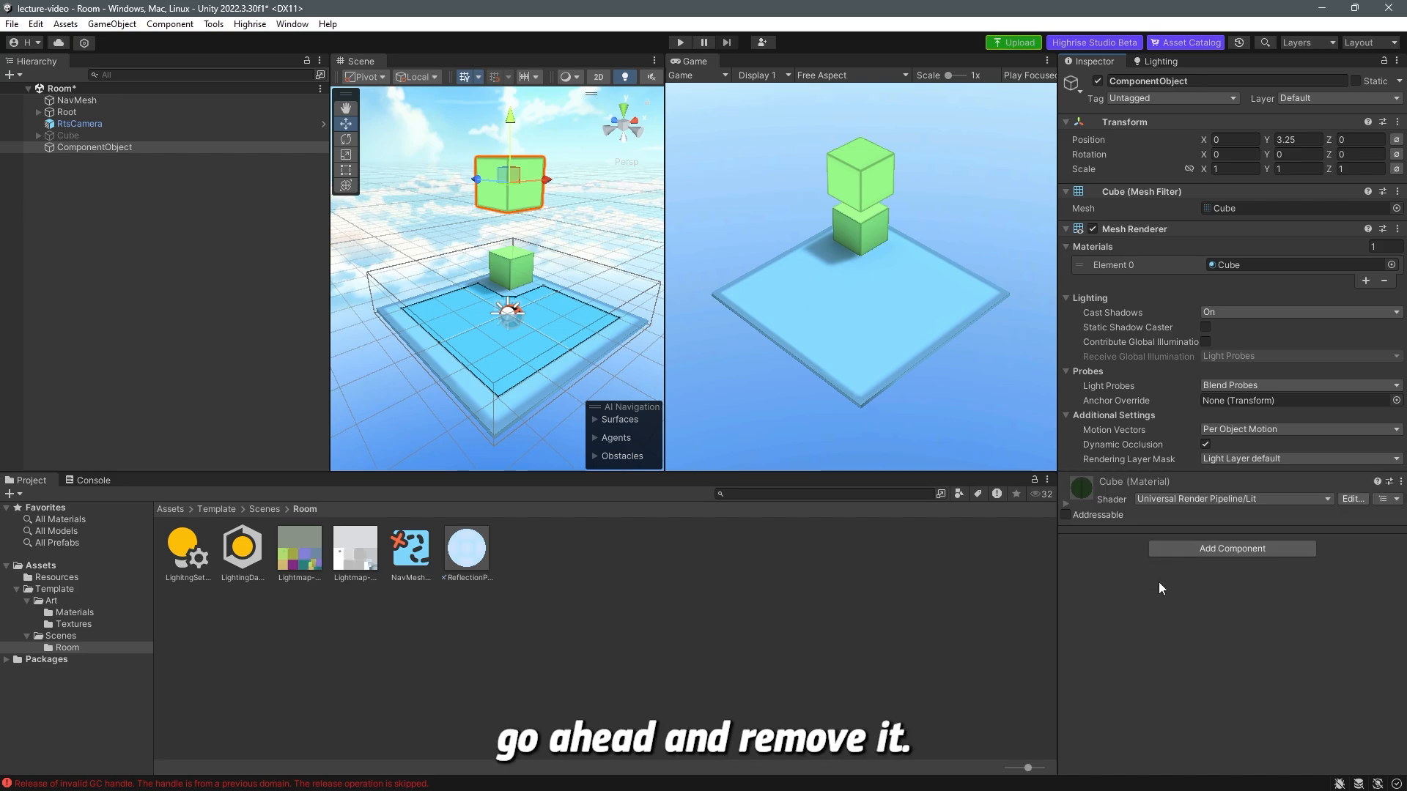